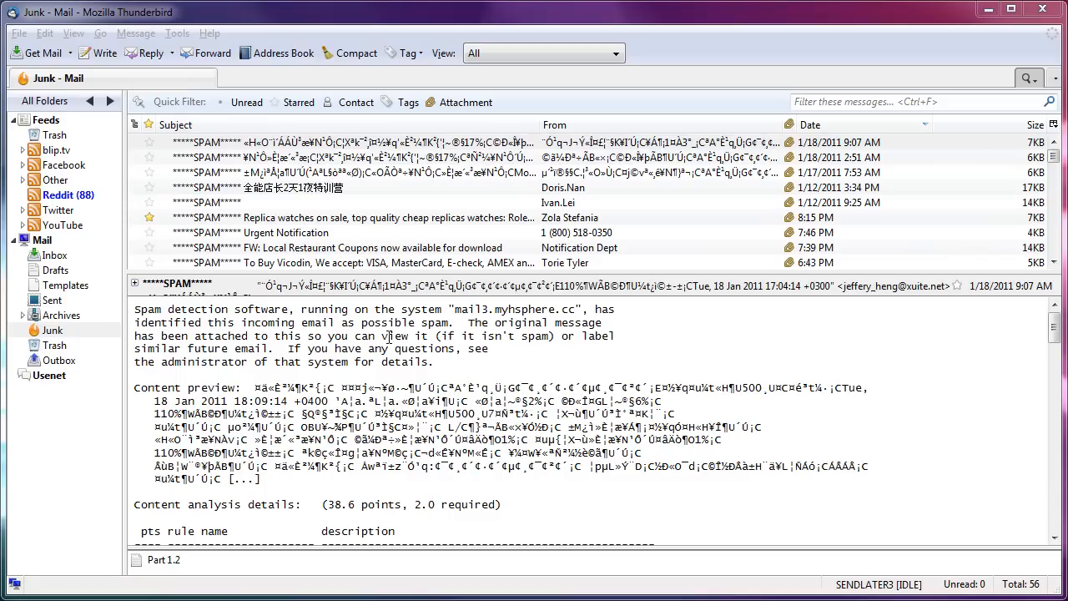
pyautogui.moveTo(237, 75)
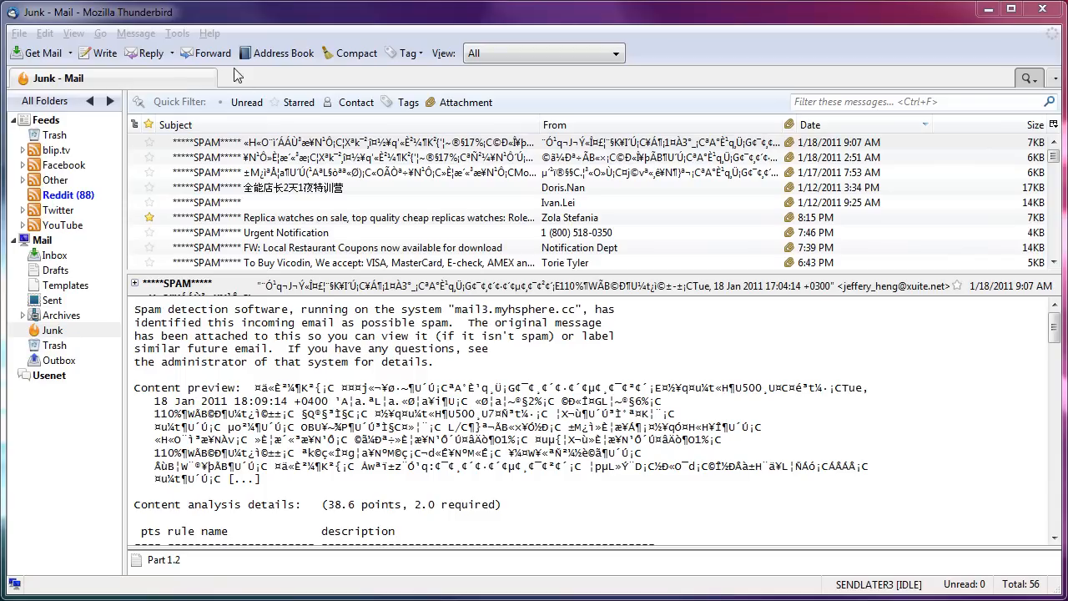
# Check the installed Thunderbird version in the About window and dismiss it.
pyautogui.click(210, 33)
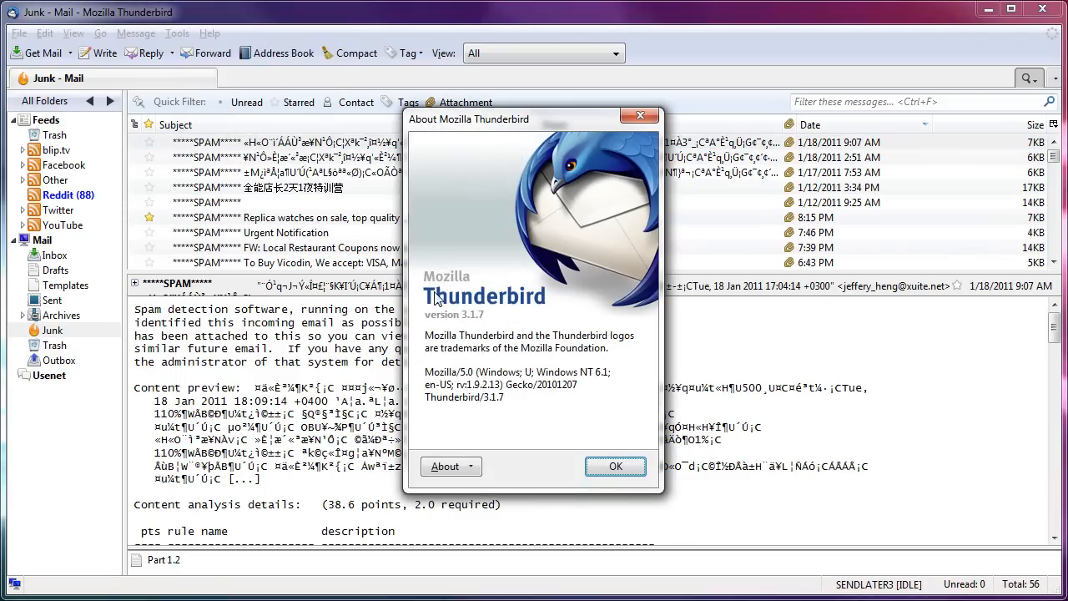
pyautogui.click(614, 465)
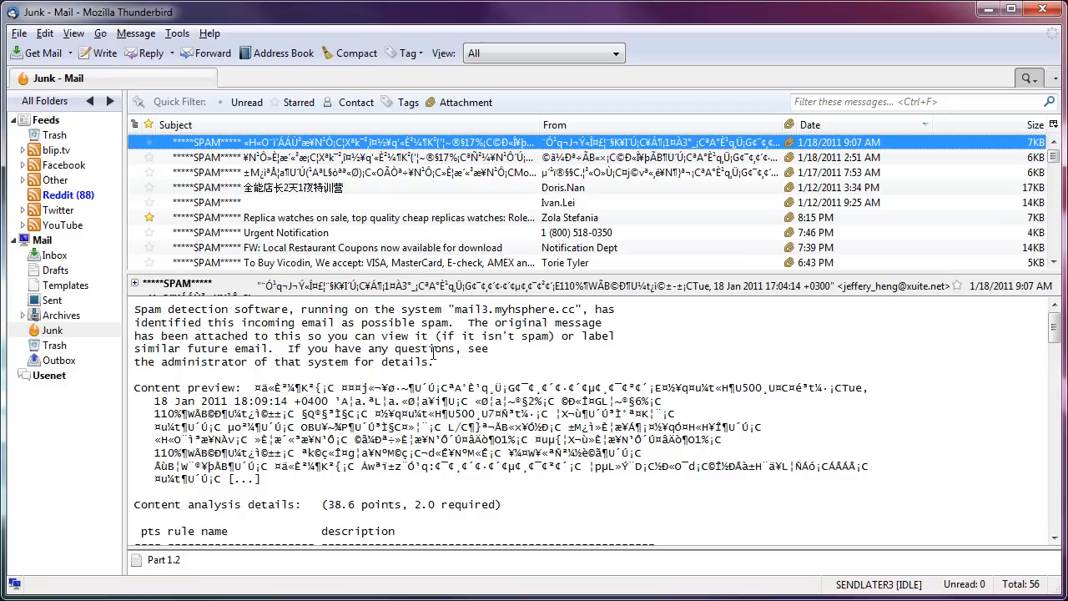
pyautogui.moveTo(362, 160)
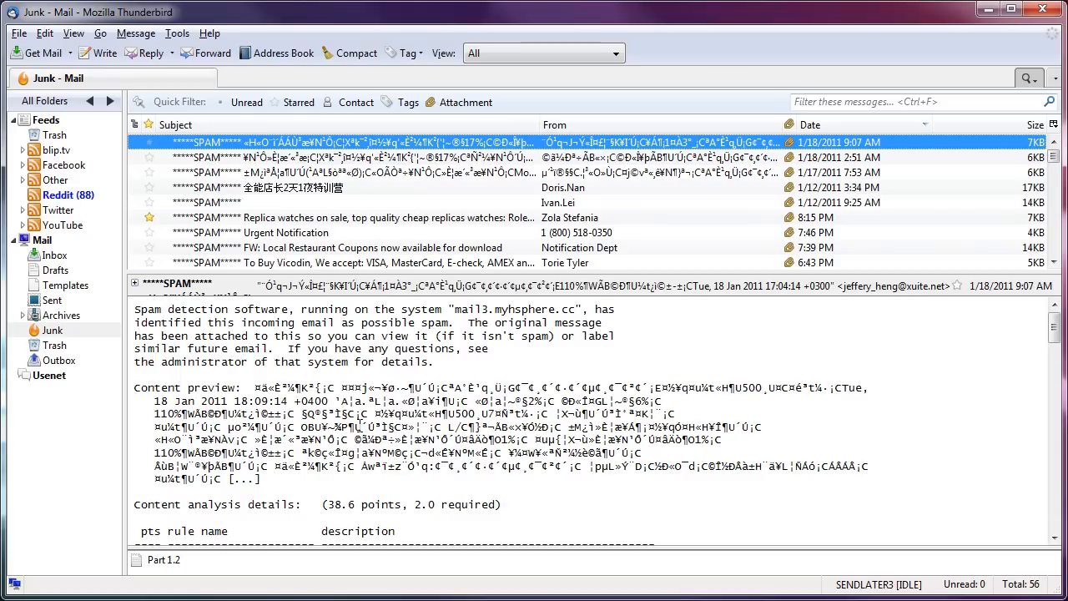
pyautogui.moveTo(476, 386)
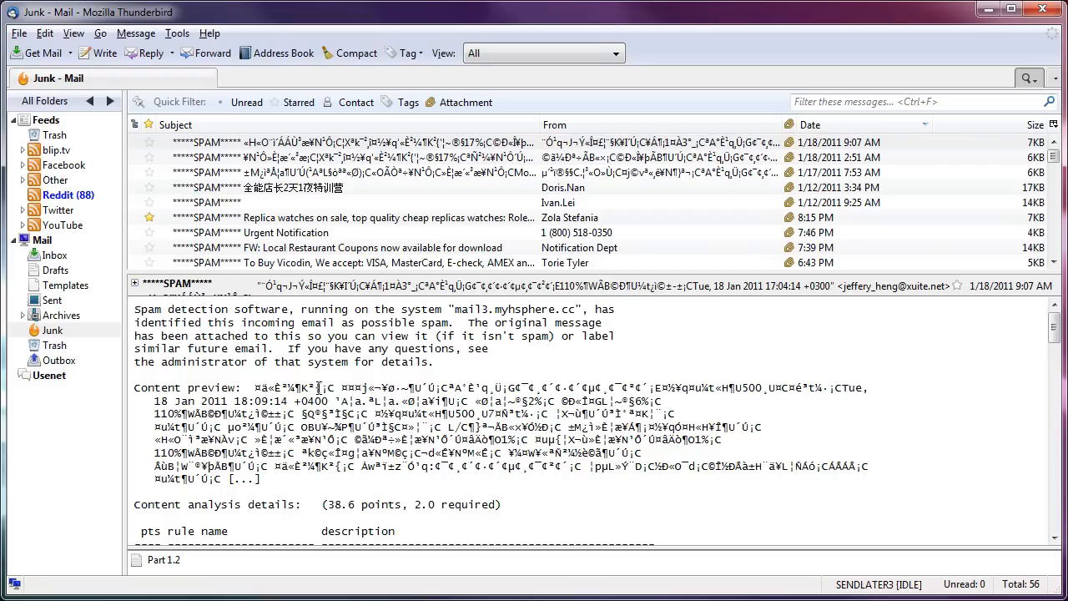
# Bring the Content analysis details line into view and highlight the 38.6 point spam score.
pyautogui.scroll(-3)
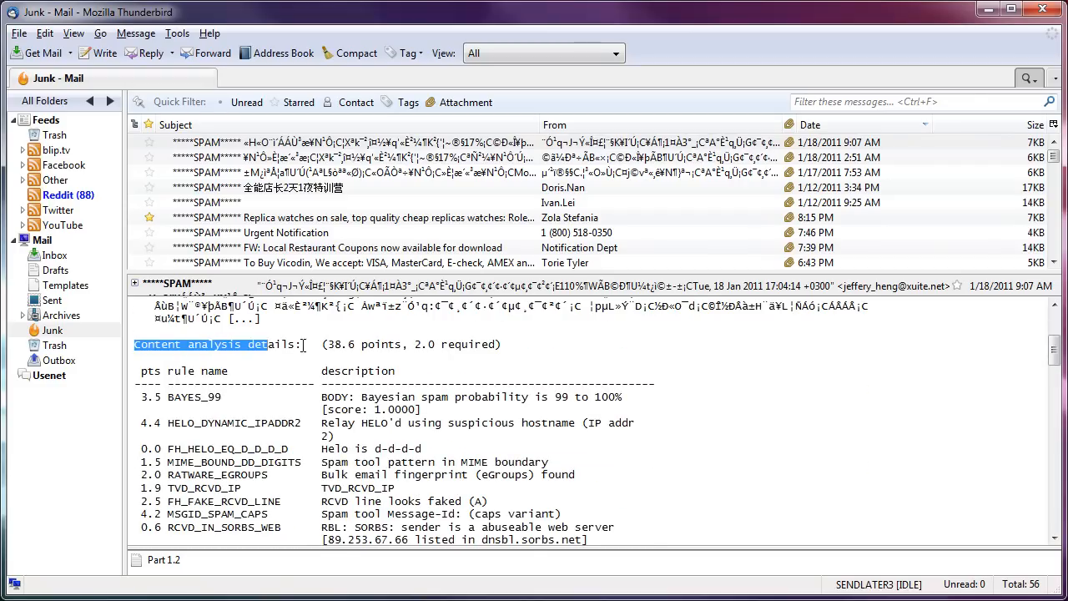
pyautogui.click(451, 371)
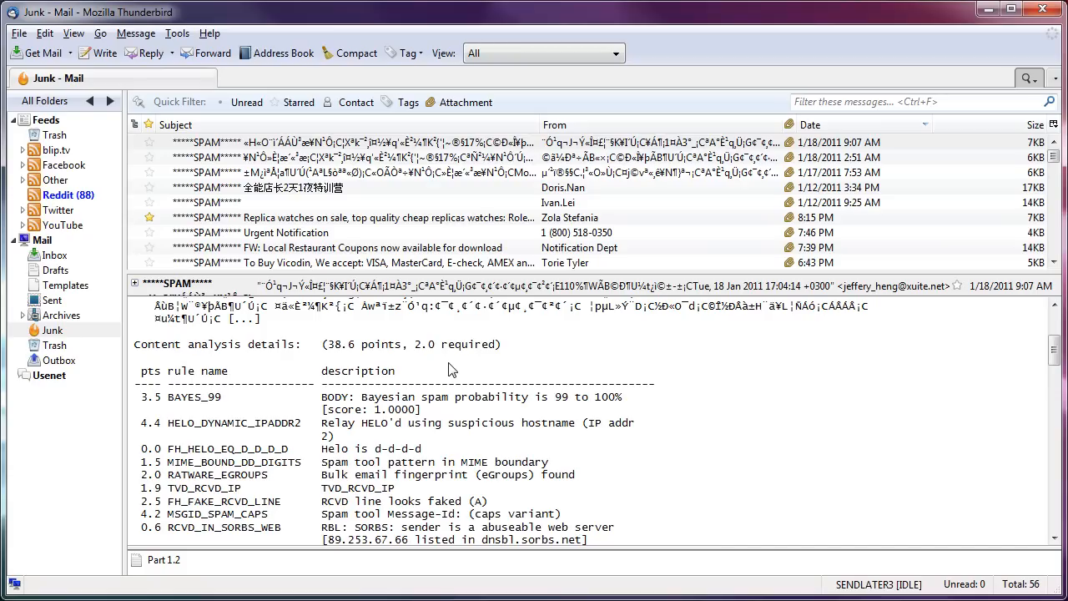
pyautogui.moveTo(407, 384)
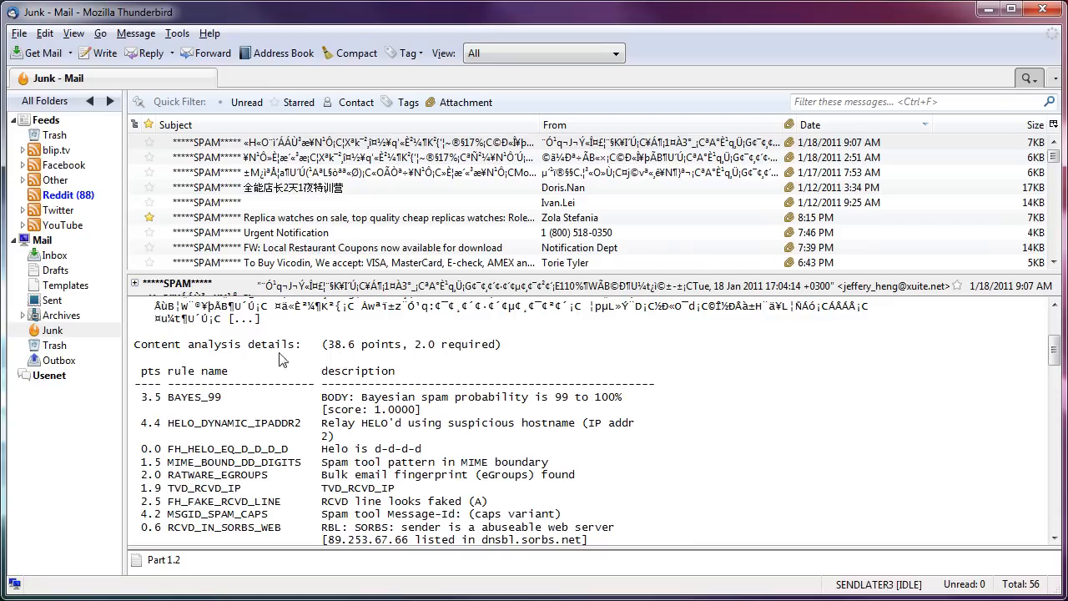
pyautogui.doubleClick(426, 343)
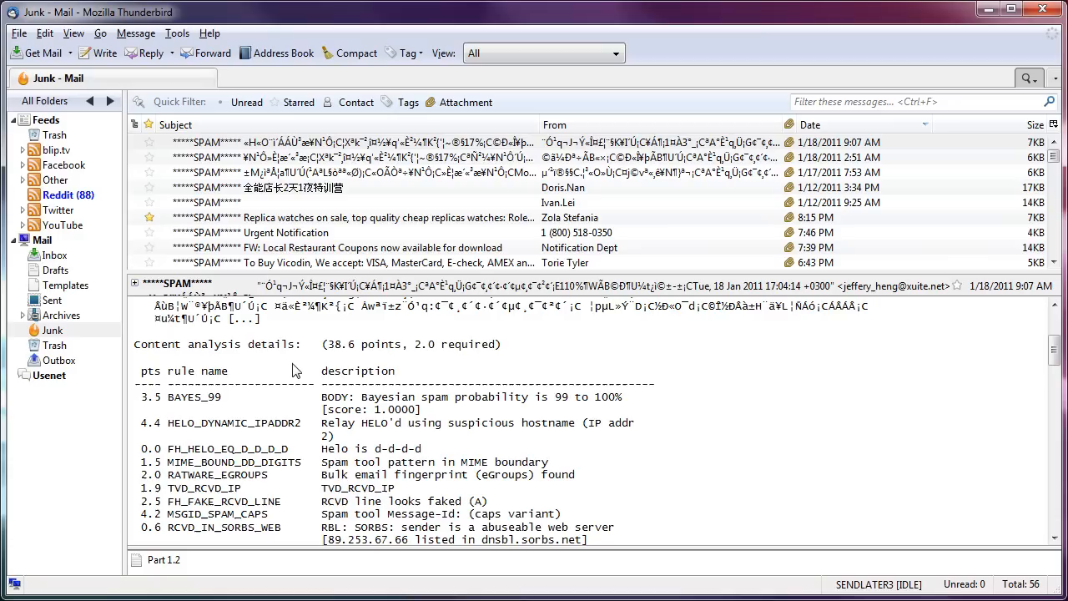
pyautogui.moveTo(247, 237)
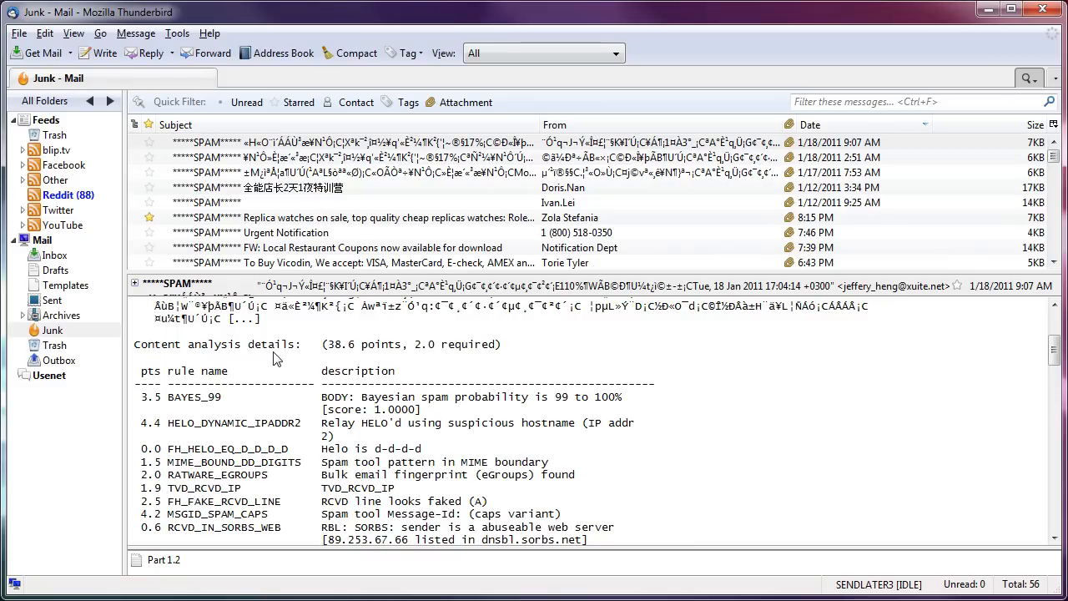
pyautogui.moveTo(310, 348)
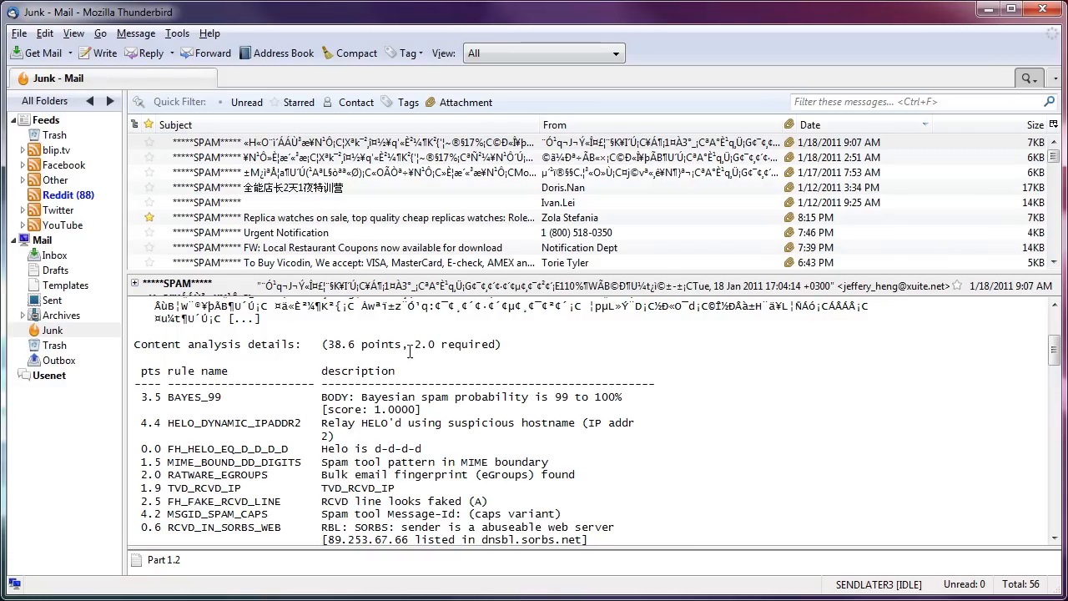
pyautogui.doubleClick(337, 344)
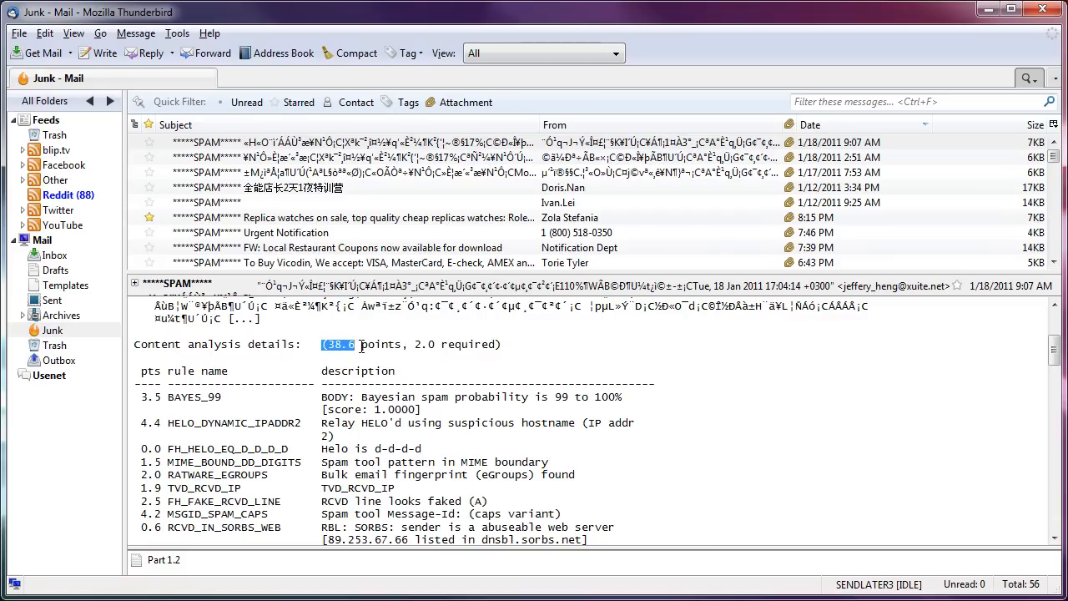
pyautogui.click(360, 344)
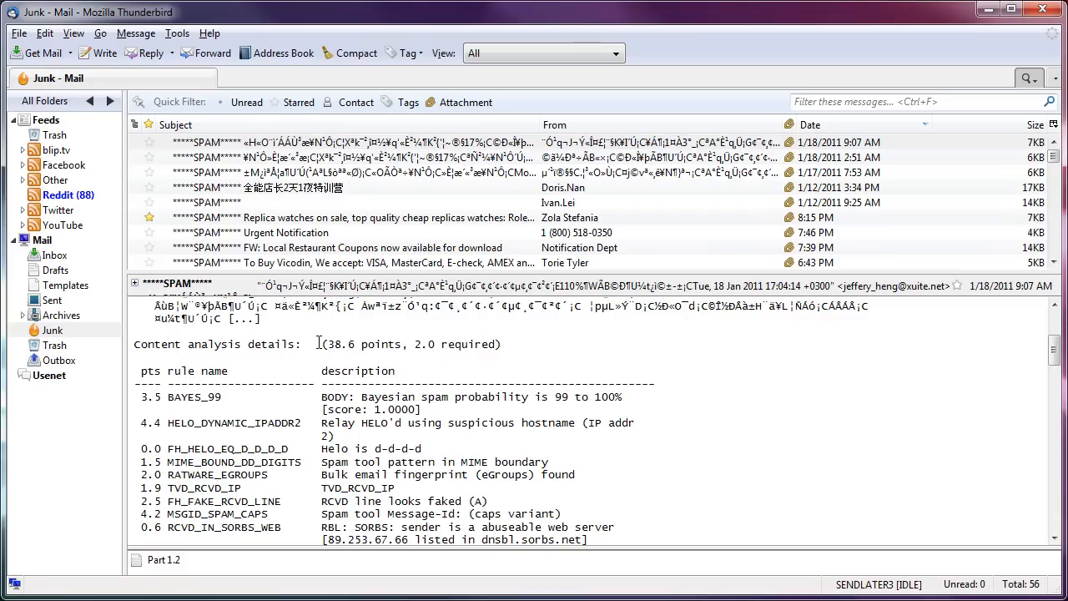
pyautogui.moveTo(1031, 384)
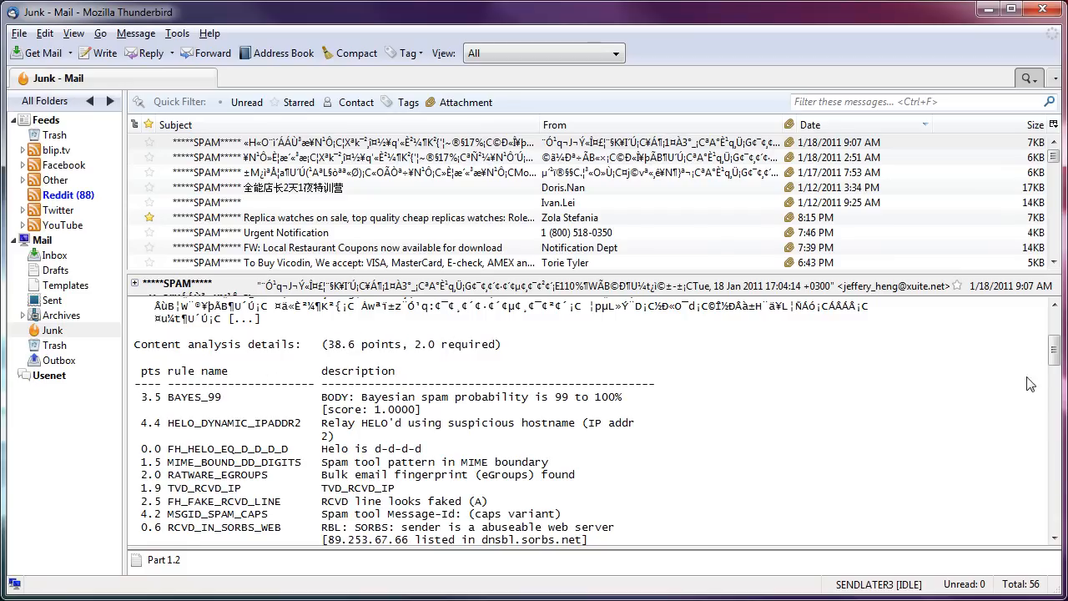
pyautogui.scroll(-3)
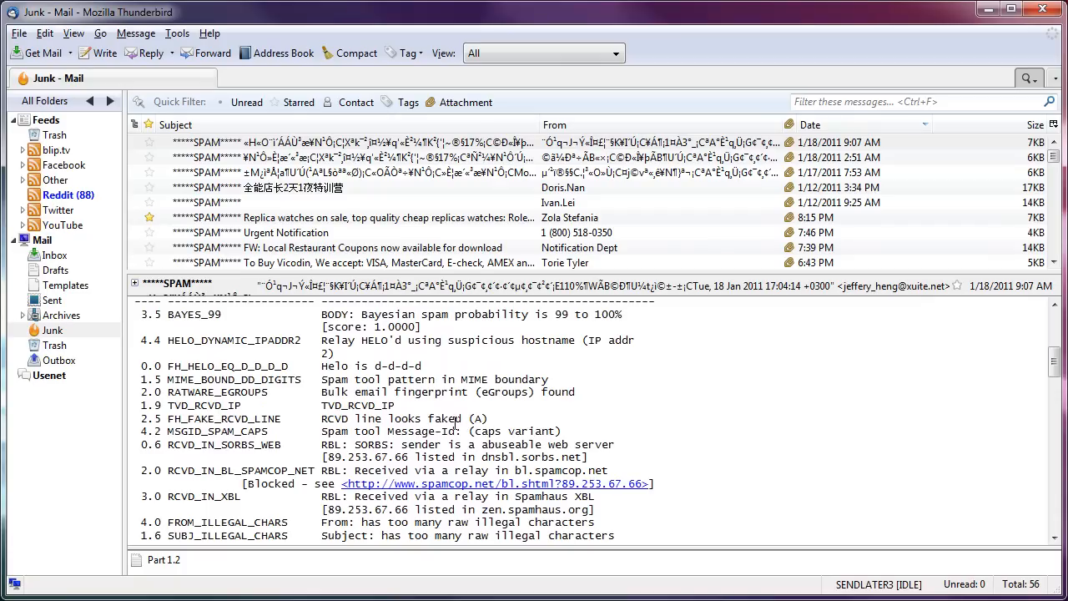
pyautogui.doubleClick(194, 314)
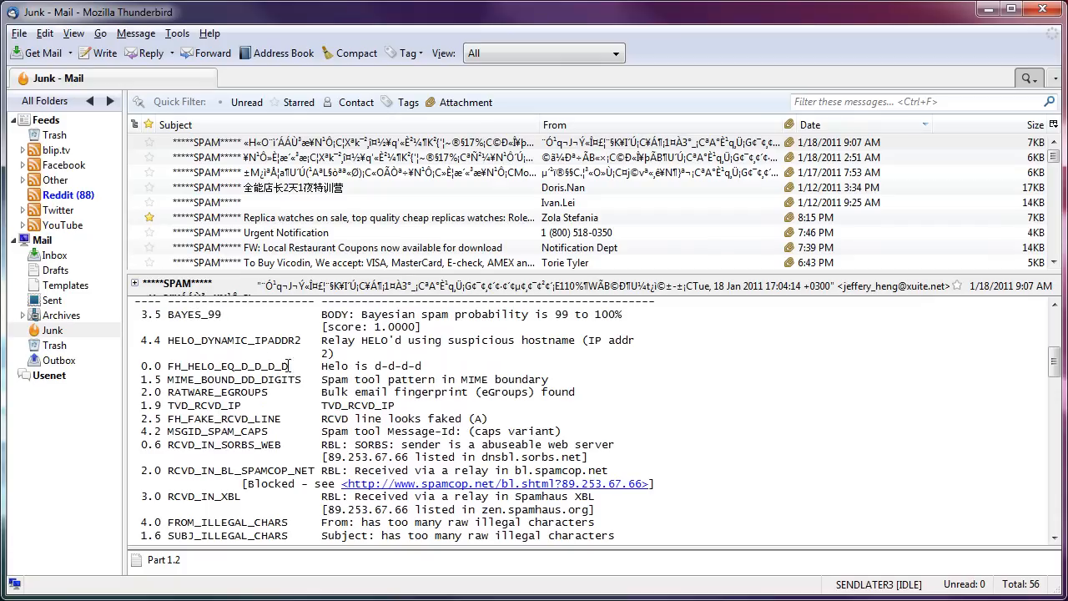
pyautogui.doubleClick(181, 340)
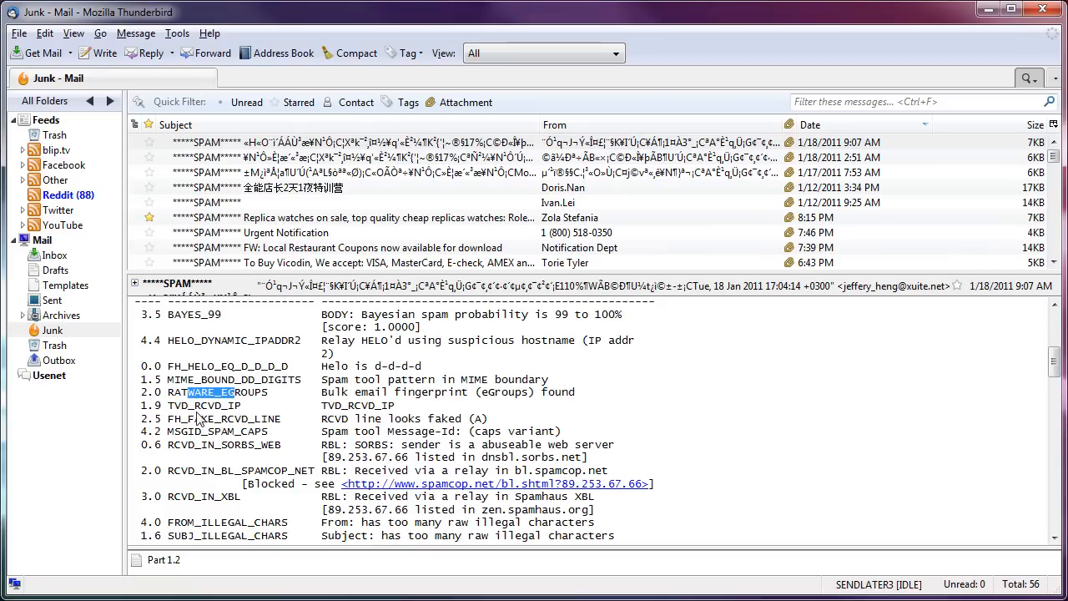
pyautogui.doubleClick(237, 417)
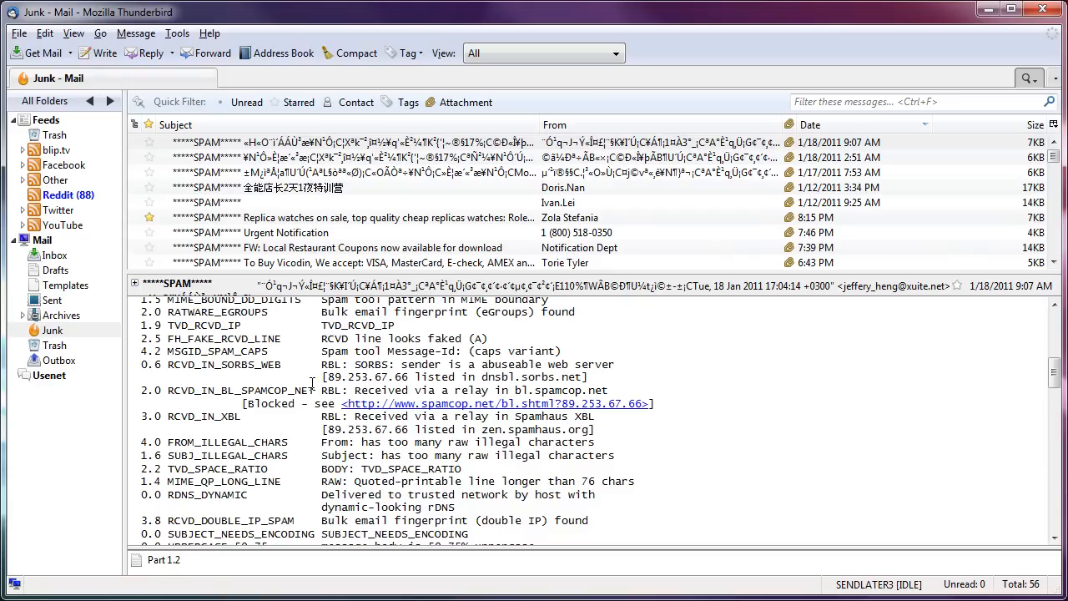
pyautogui.doubleClick(574, 390)
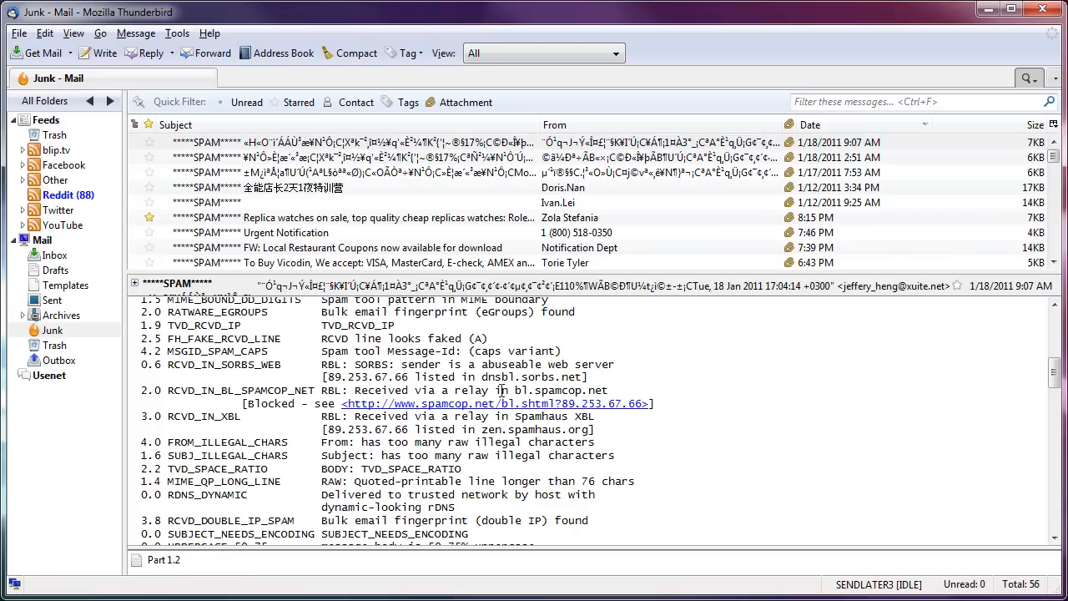
pyautogui.doubleClick(561, 390)
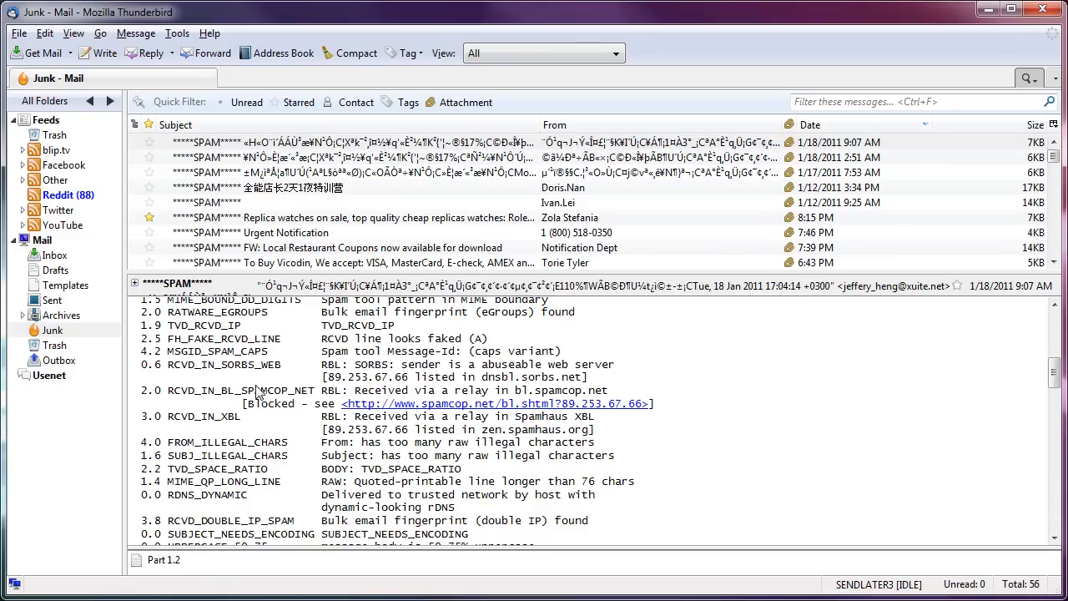
pyautogui.moveTo(223, 422)
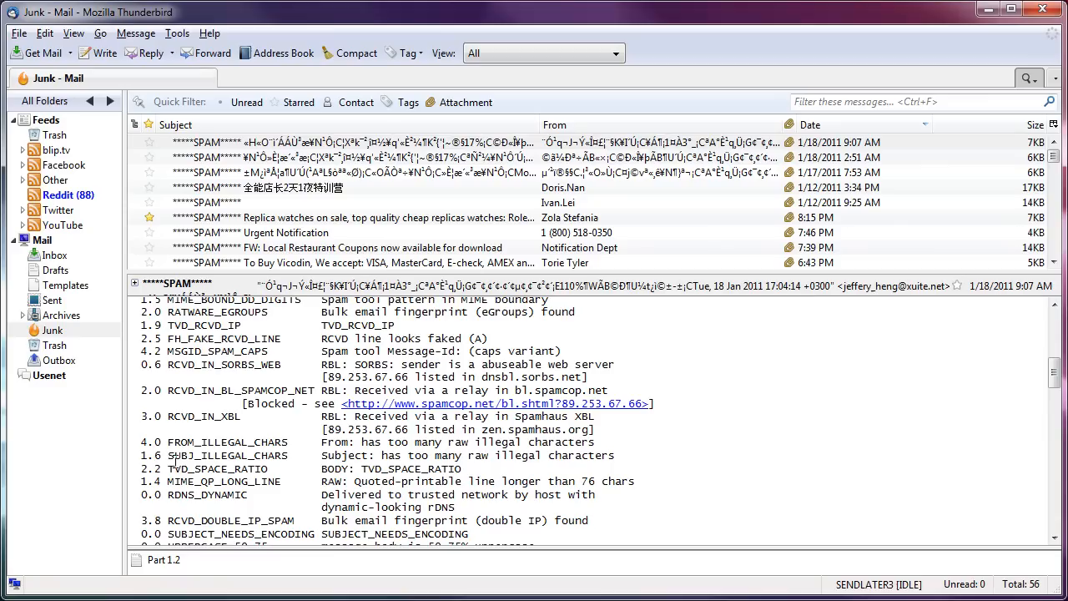
pyautogui.doubleClick(197, 454)
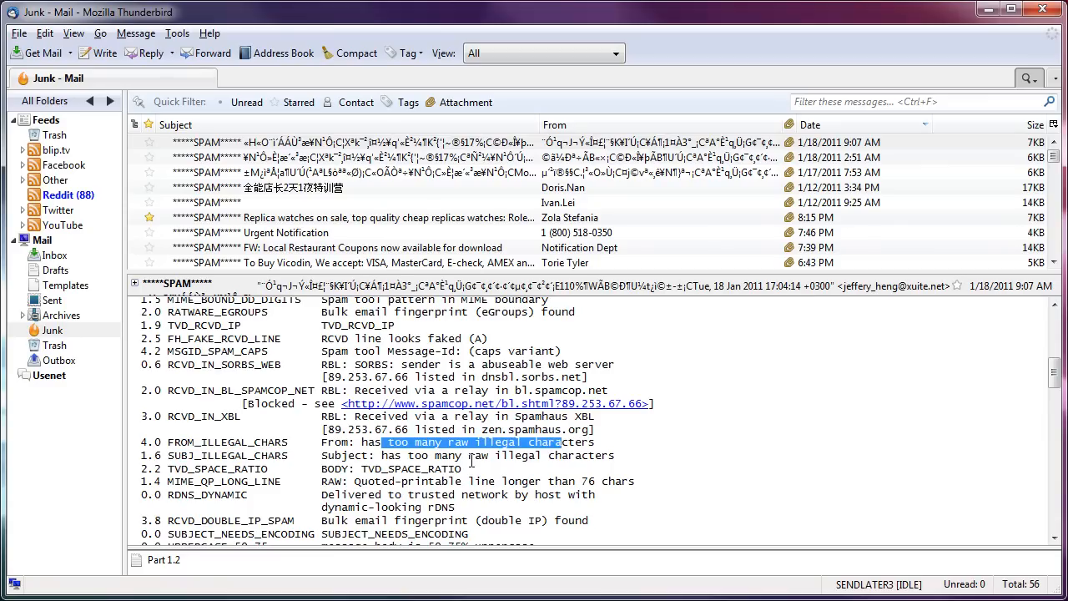
pyautogui.moveTo(638, 148)
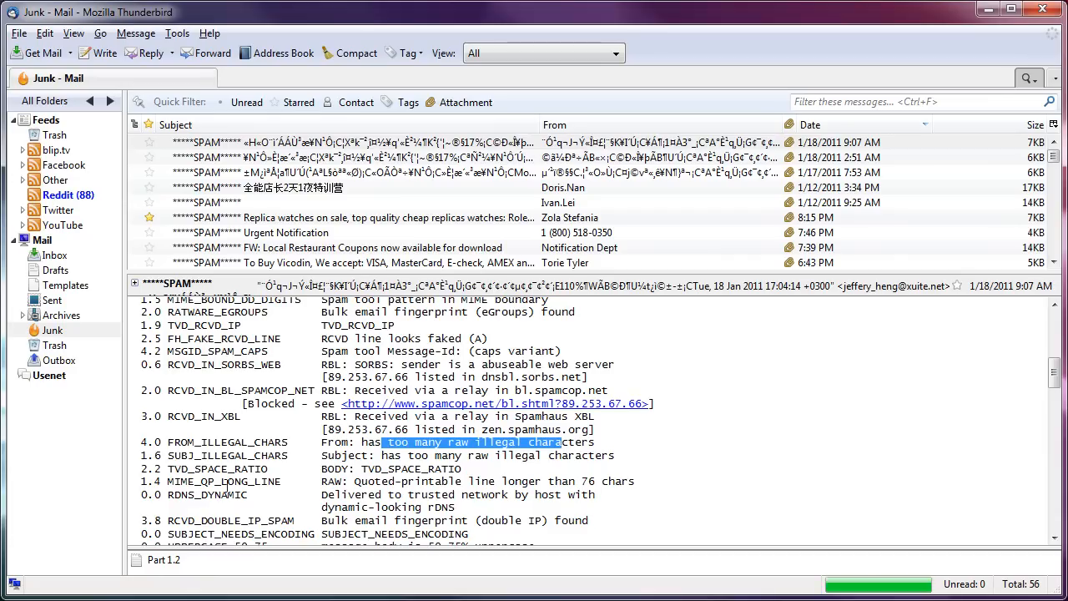
pyautogui.scroll(3)
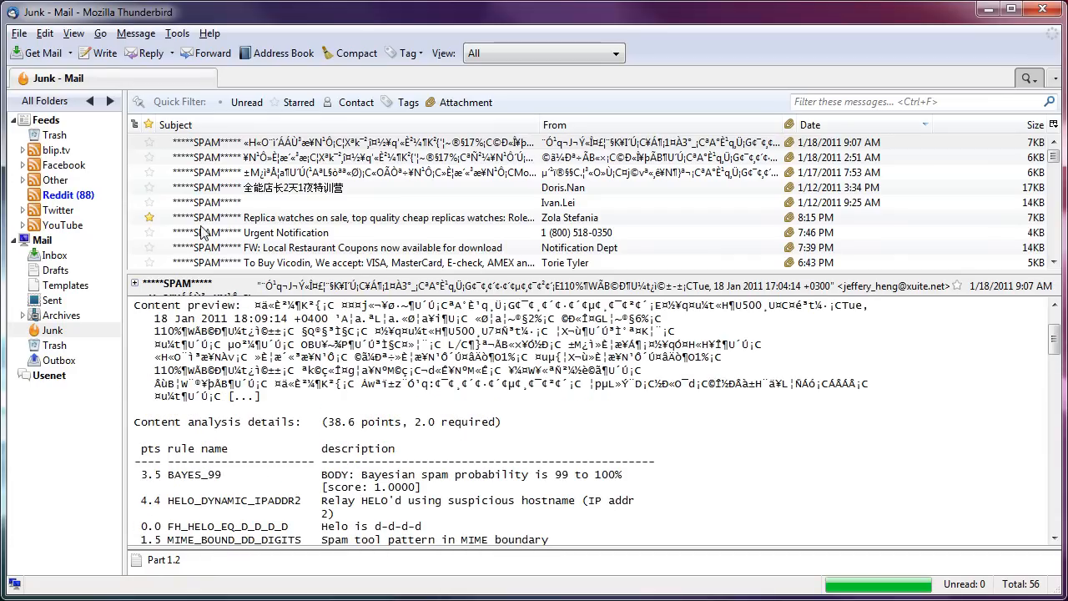
# Load the replica watches spam, highlight its 40.5 point score and the first rule rows.
pyautogui.click(351, 217)
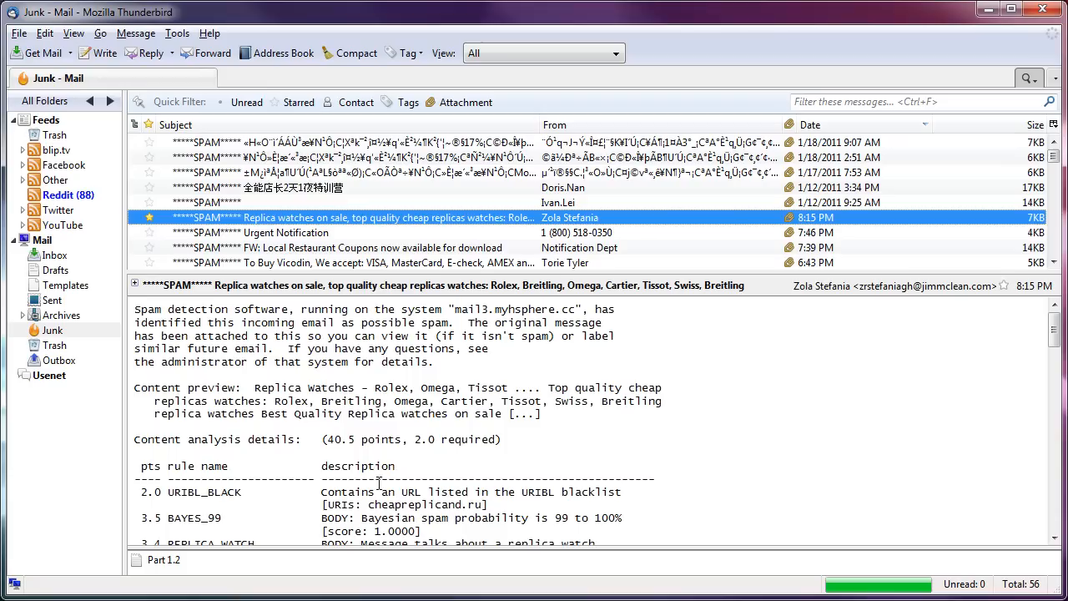
pyautogui.doubleClick(339, 439)
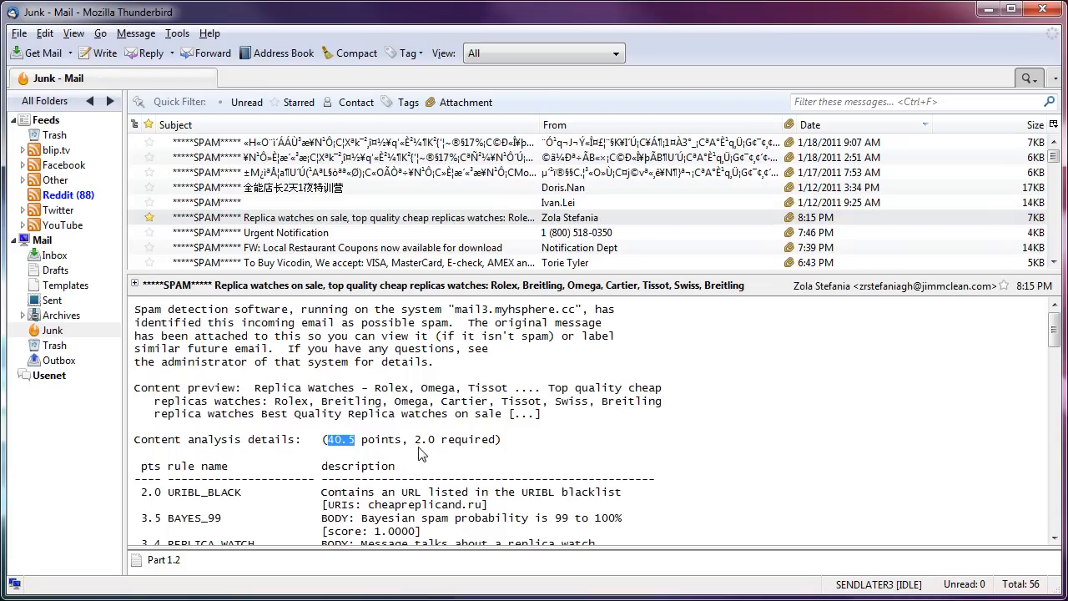
pyautogui.moveTo(391, 434)
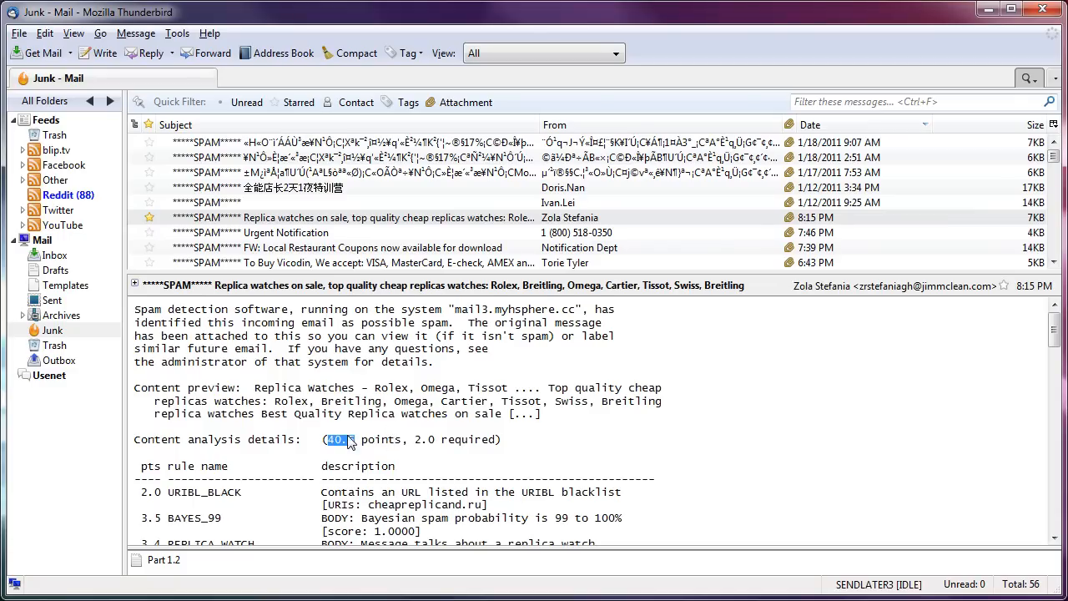
pyautogui.scroll(-3)
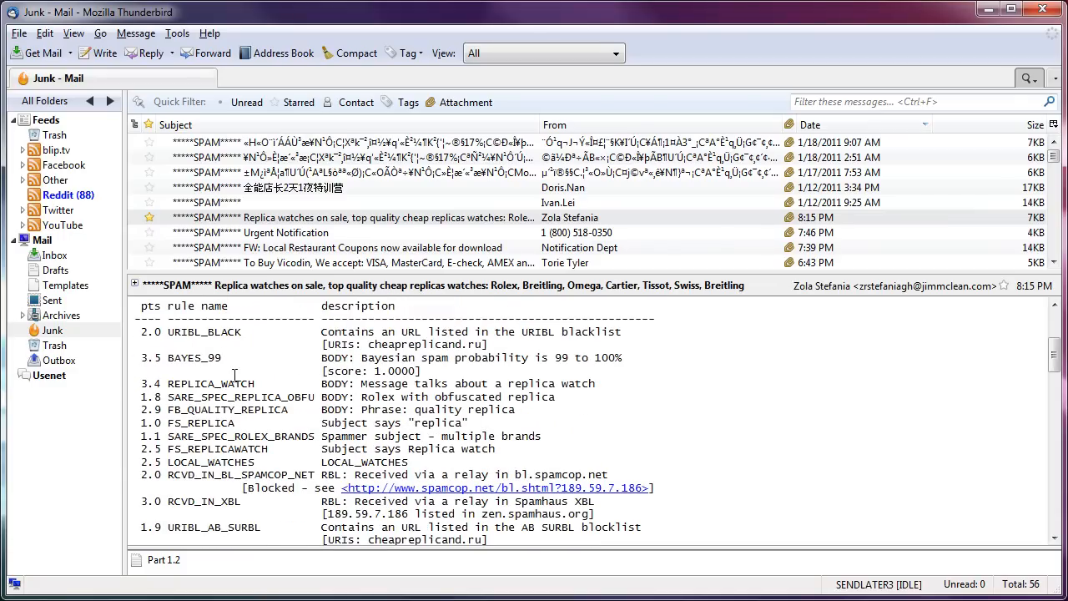
pyautogui.doubleClick(204, 330)
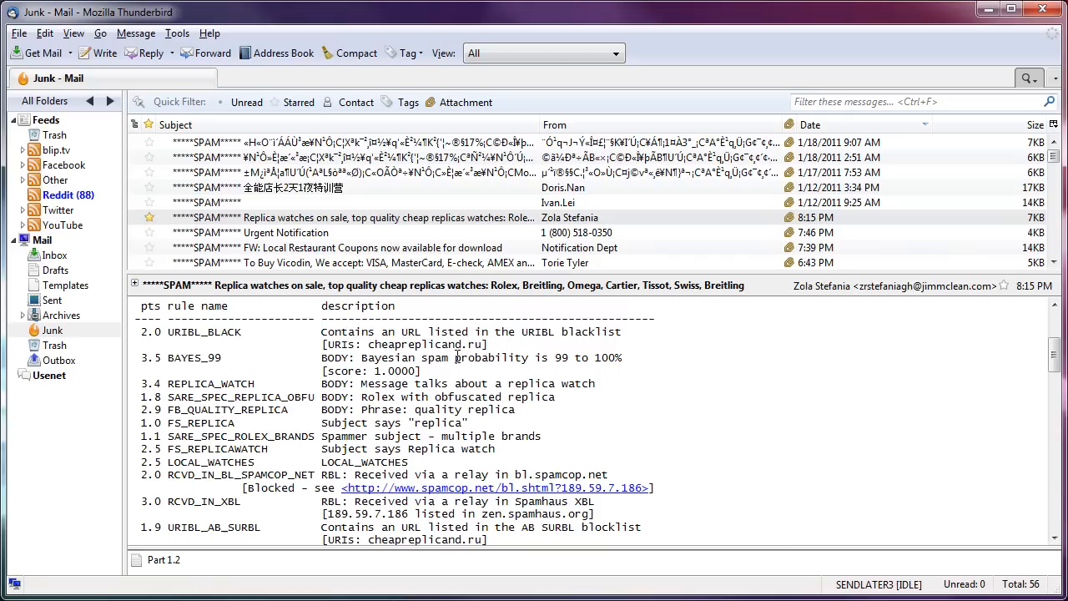
pyautogui.moveTo(393, 397)
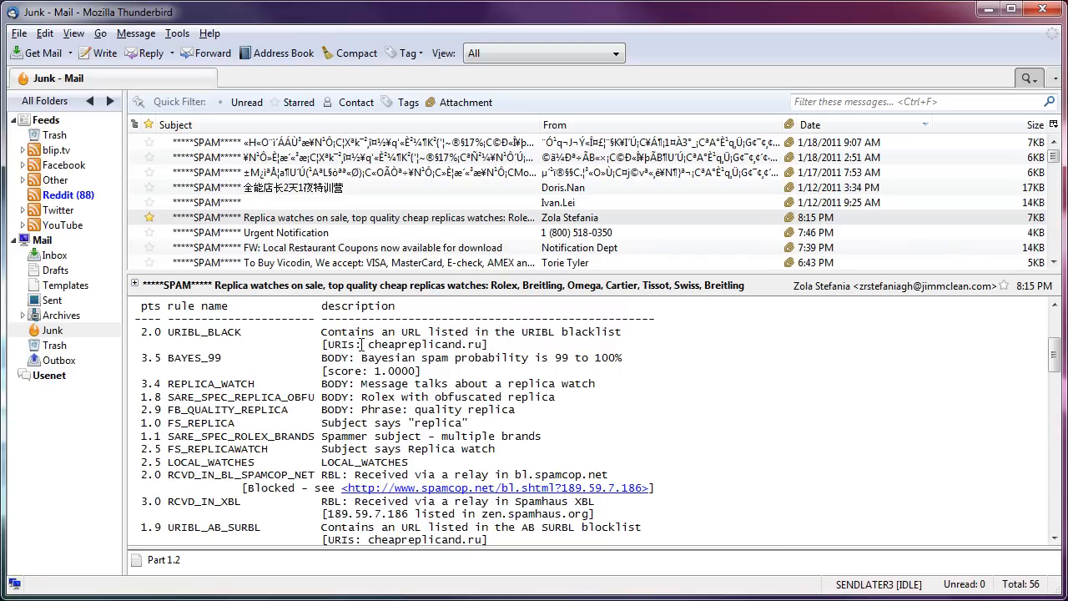
pyautogui.doubleClick(197, 357)
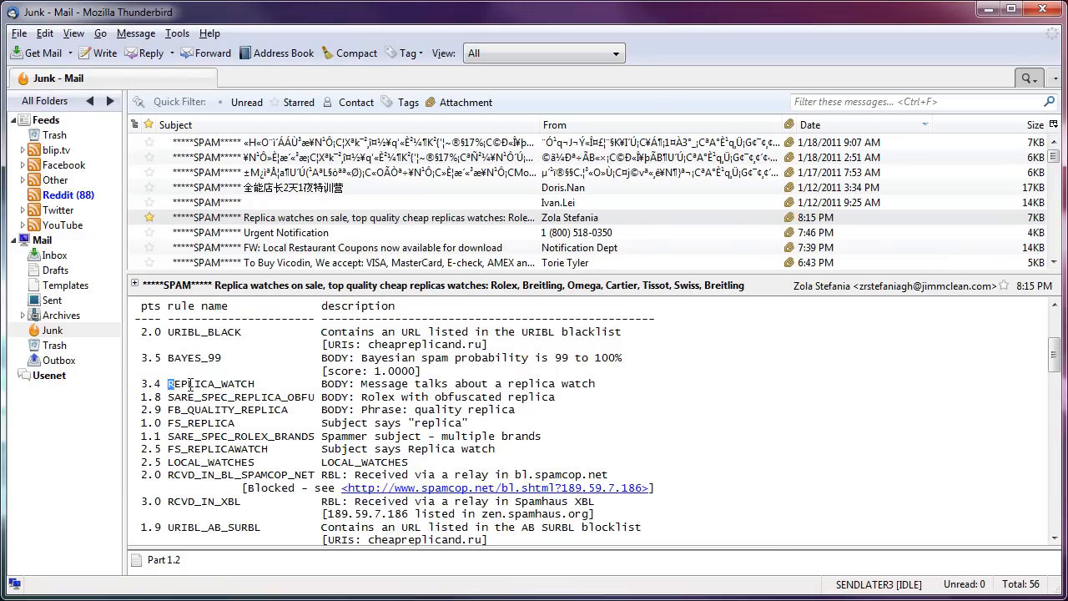
pyautogui.doubleClick(210, 382)
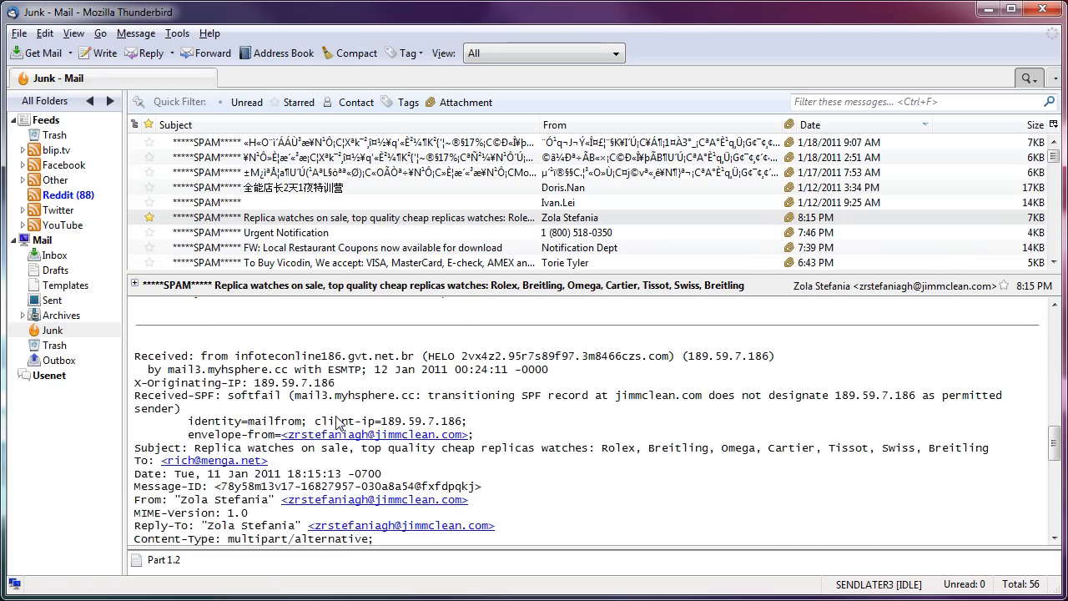
# Work down the rule table, highlighting the Spammer subject rule description and later rows.
pyautogui.scroll(-3)
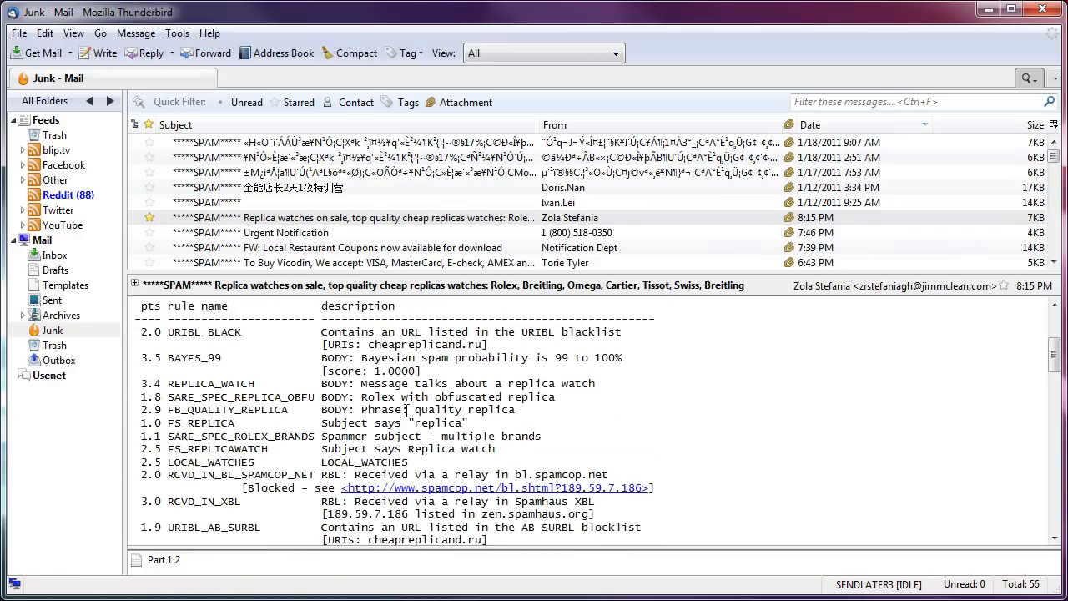
pyautogui.doubleClick(425, 422)
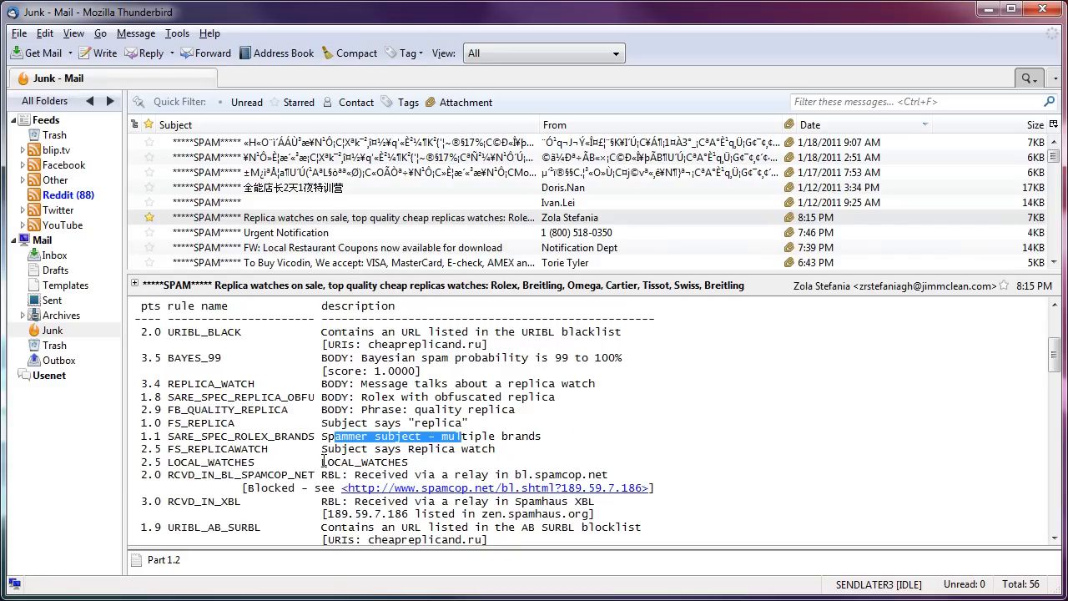
pyautogui.scroll(-3)
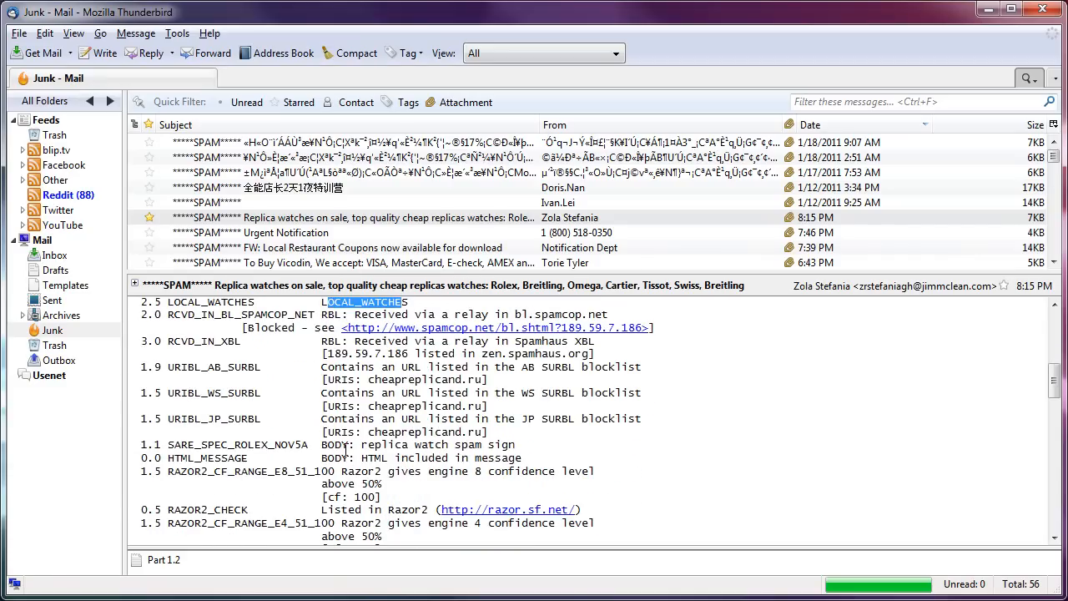
pyautogui.scroll(-3)
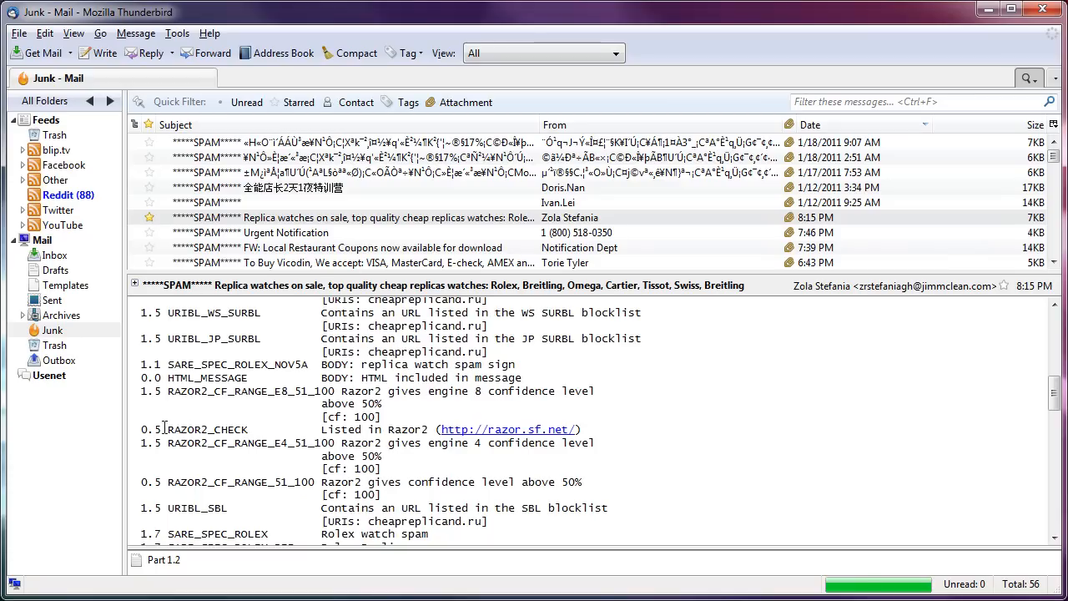
pyautogui.doubleClick(213, 429)
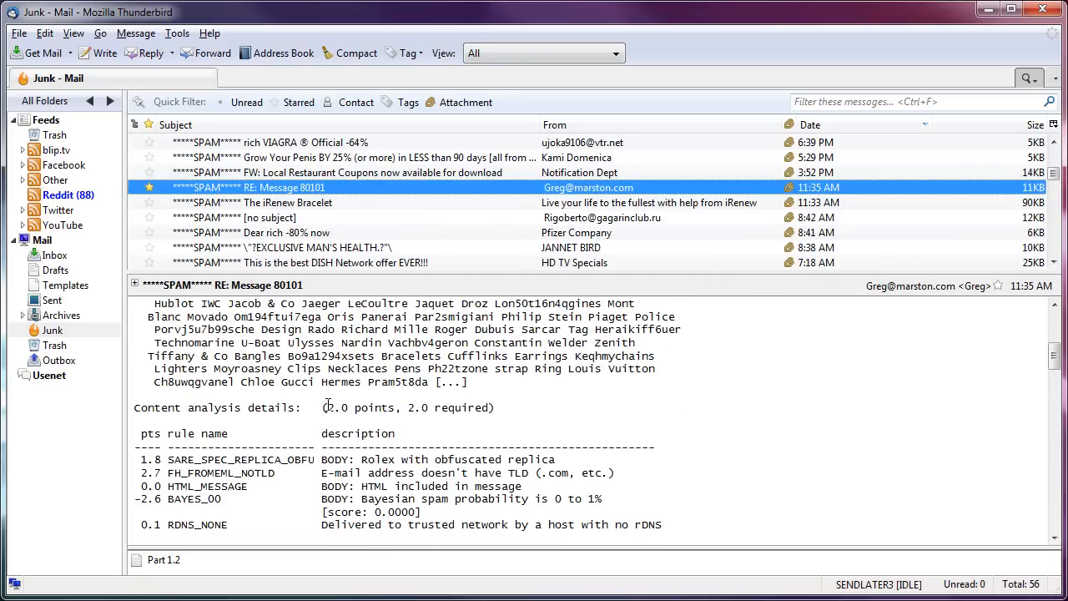
pyautogui.doubleClick(360, 408)
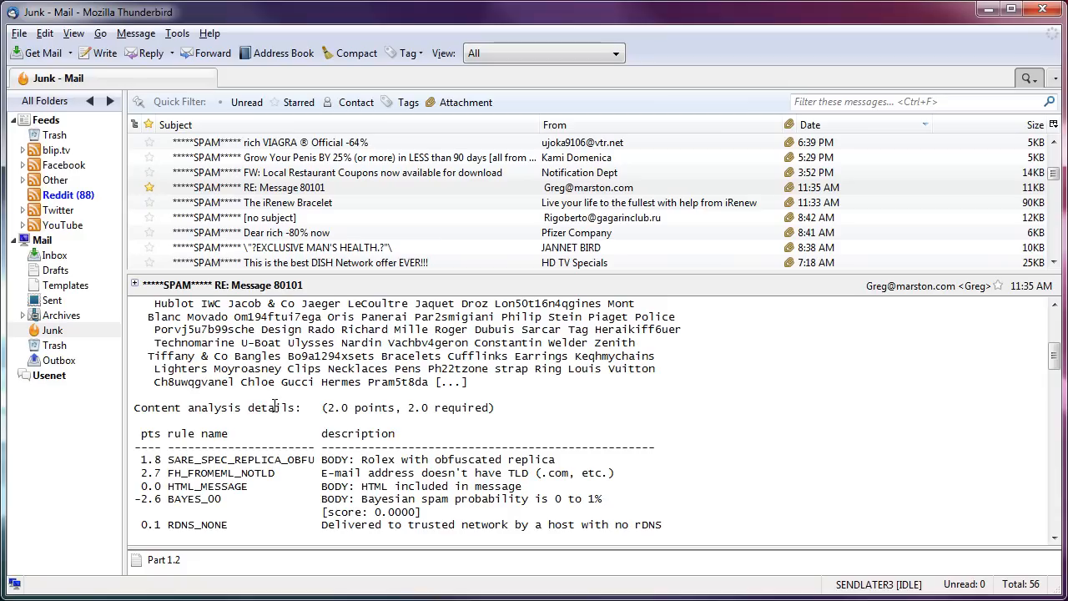
pyautogui.scroll(-3)
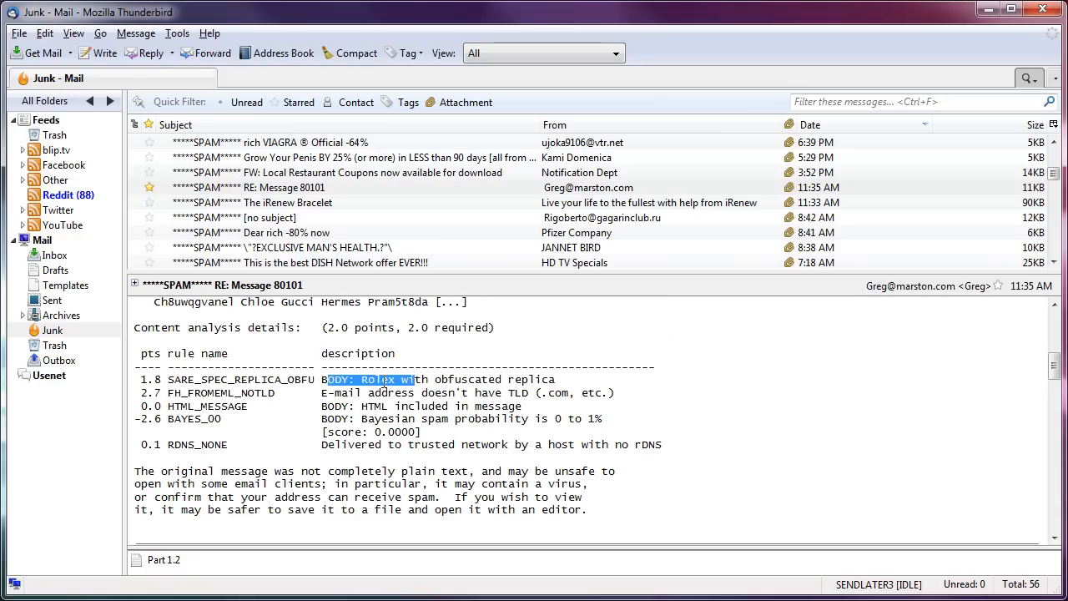
pyautogui.click(425, 379)
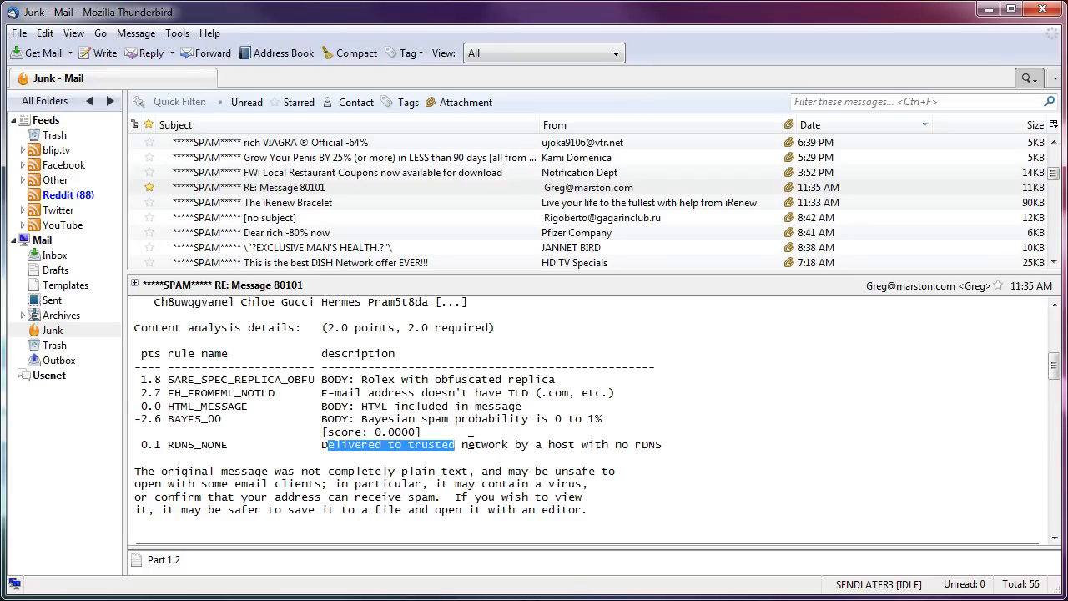
pyautogui.click(467, 444)
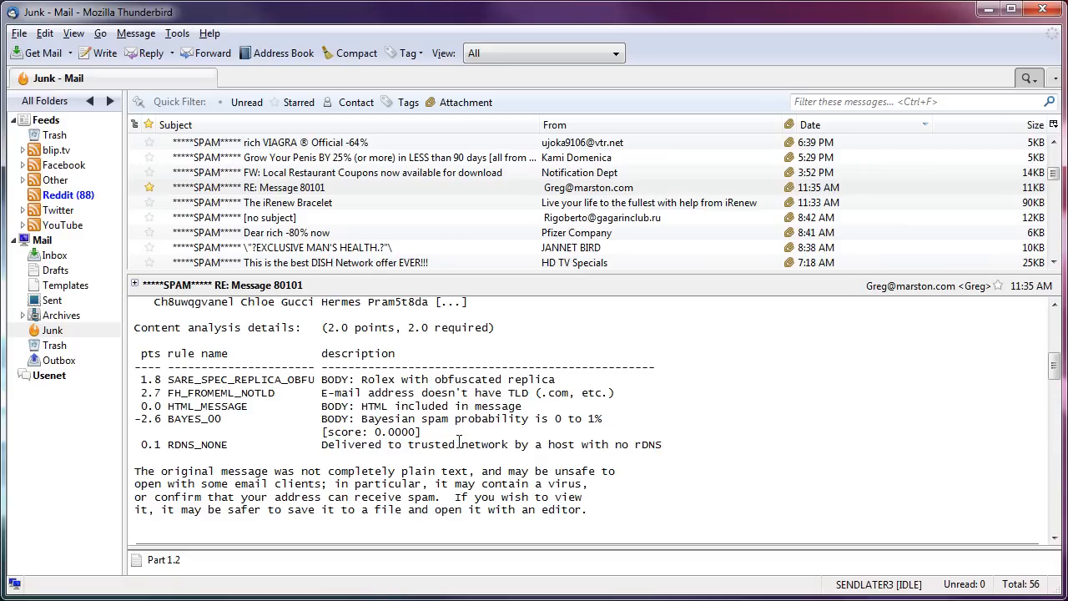
pyautogui.doubleClick(649, 444)
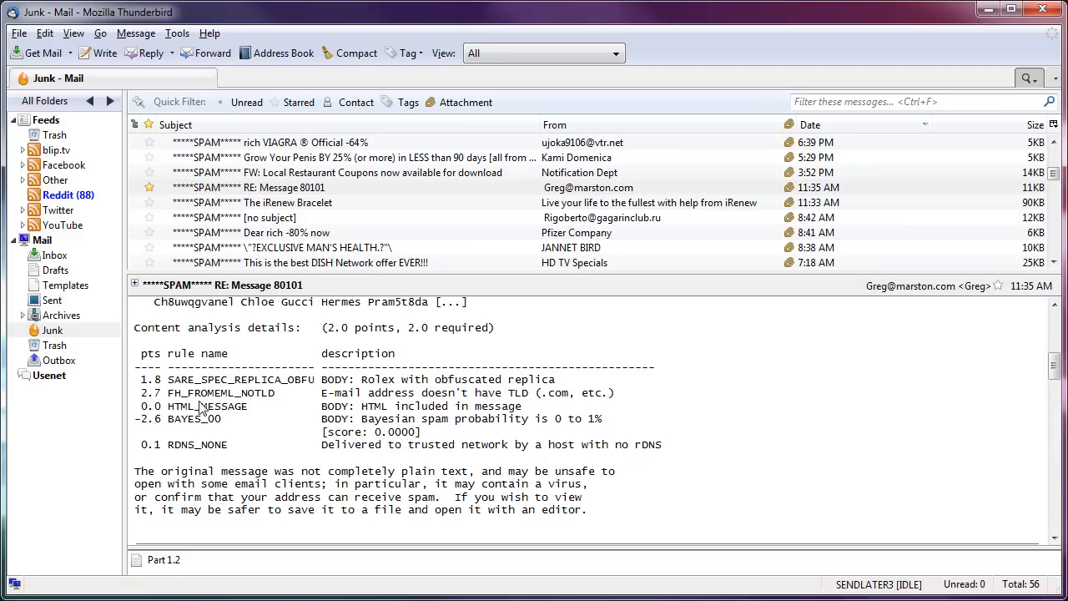
pyautogui.moveTo(287, 431)
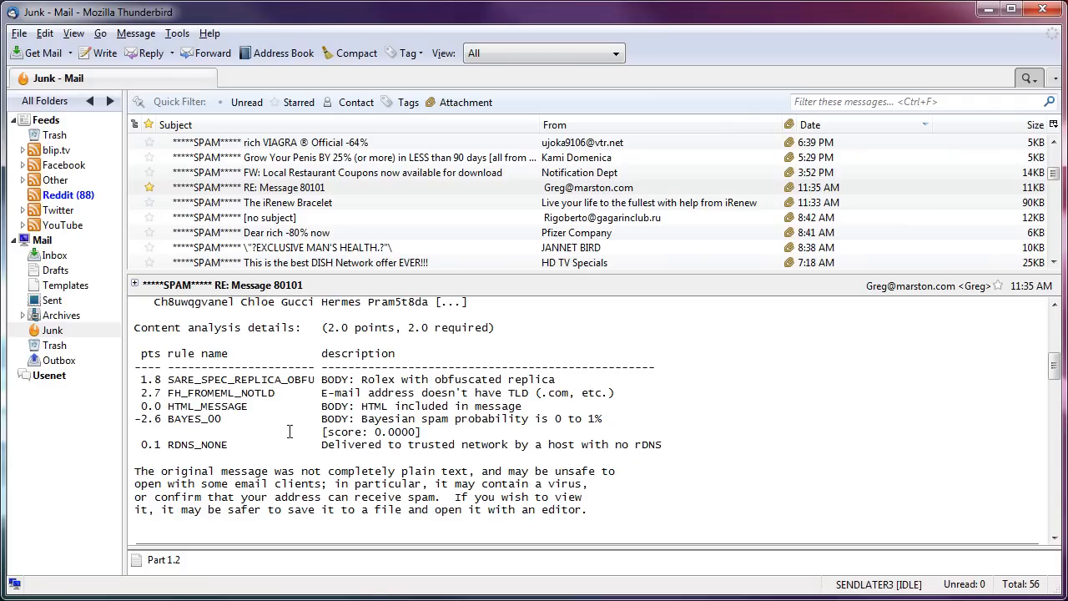
pyautogui.scroll(3)
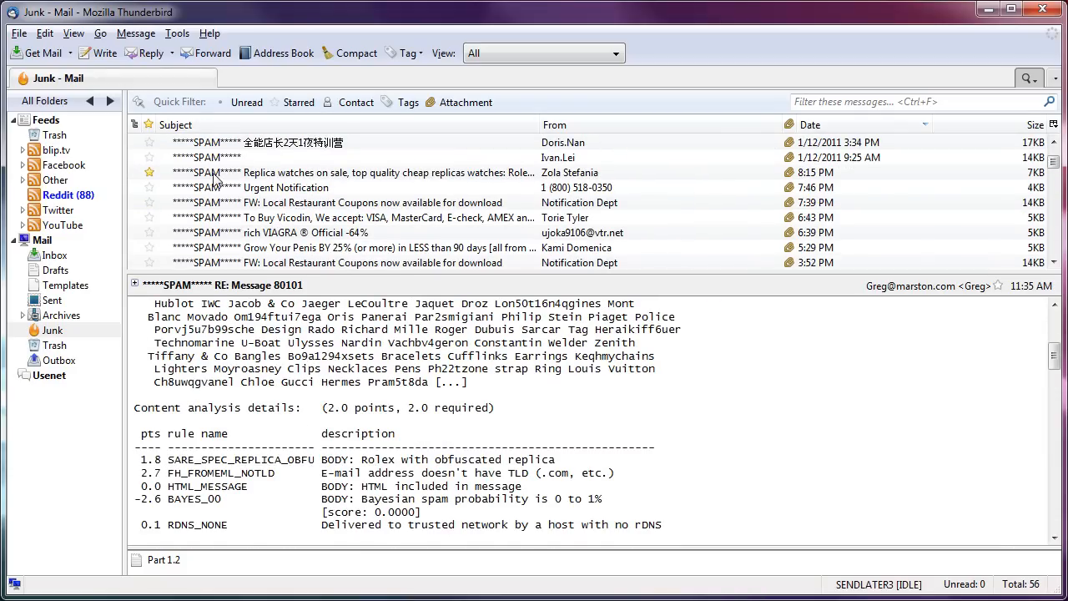
# Reopen the replica watches spam and bring its Content analysis details line back into view.
pyautogui.click(351, 172)
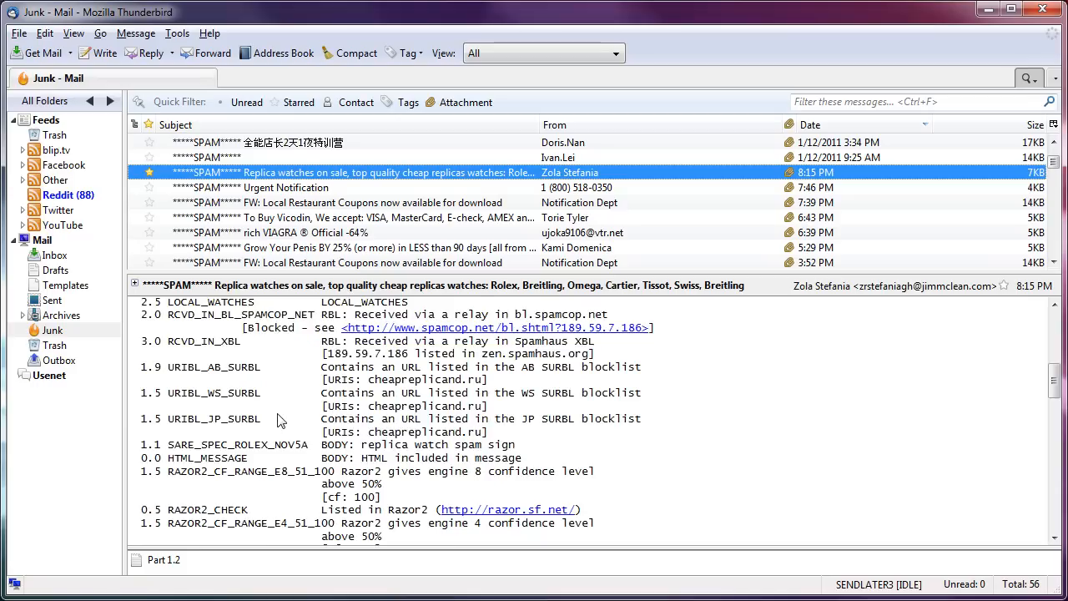
pyautogui.scroll(3)
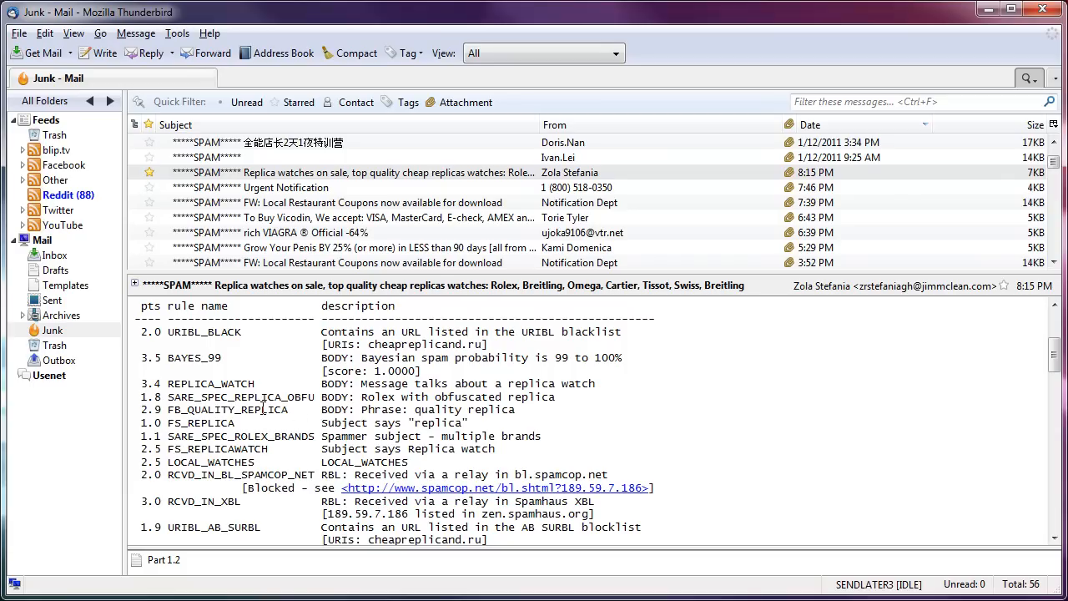
pyautogui.scroll(-3)
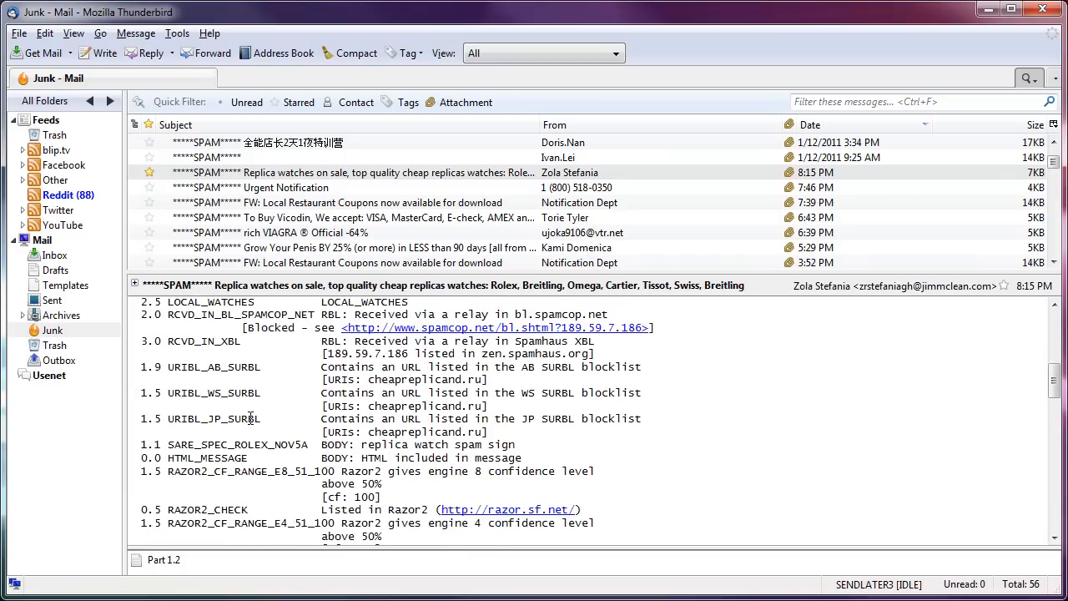
pyautogui.scroll(3)
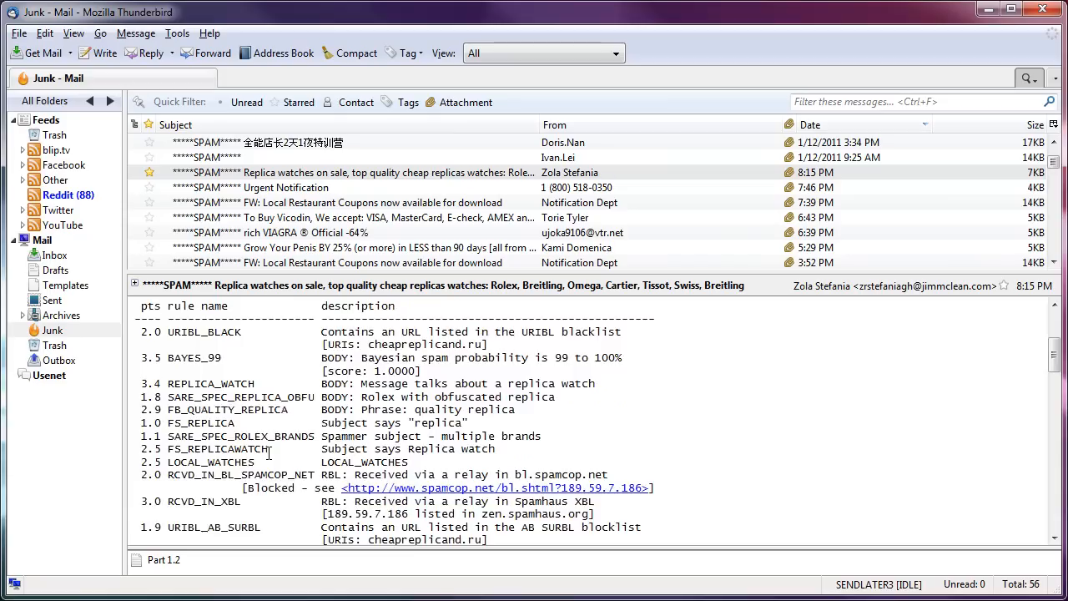
pyautogui.scroll(3)
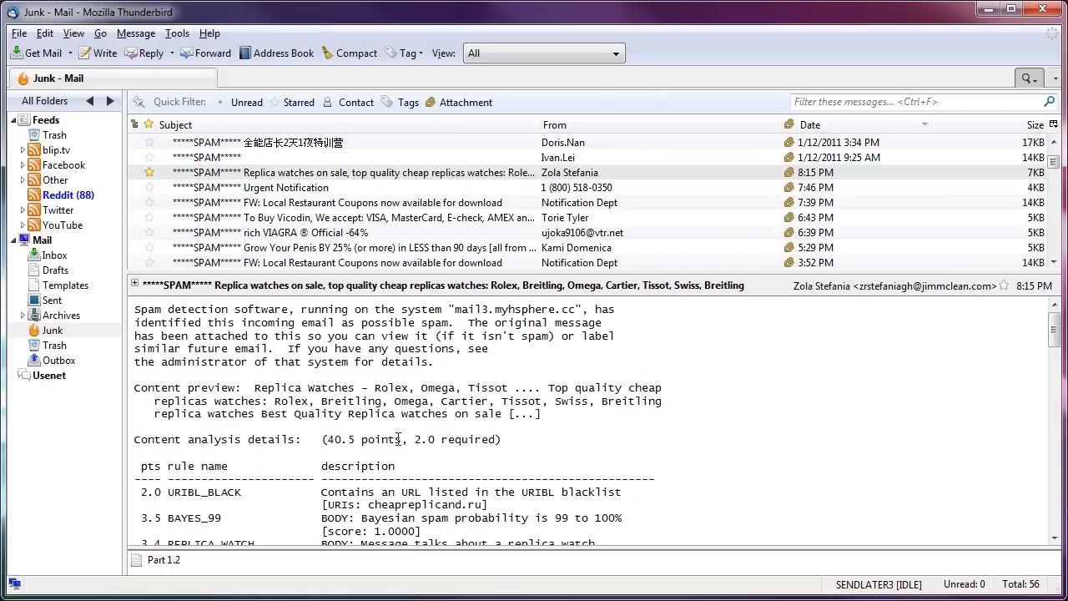
# Highlight the required score 2.0 and the 40.5 points total on the analysis line.
pyautogui.doubleClick(427, 439)
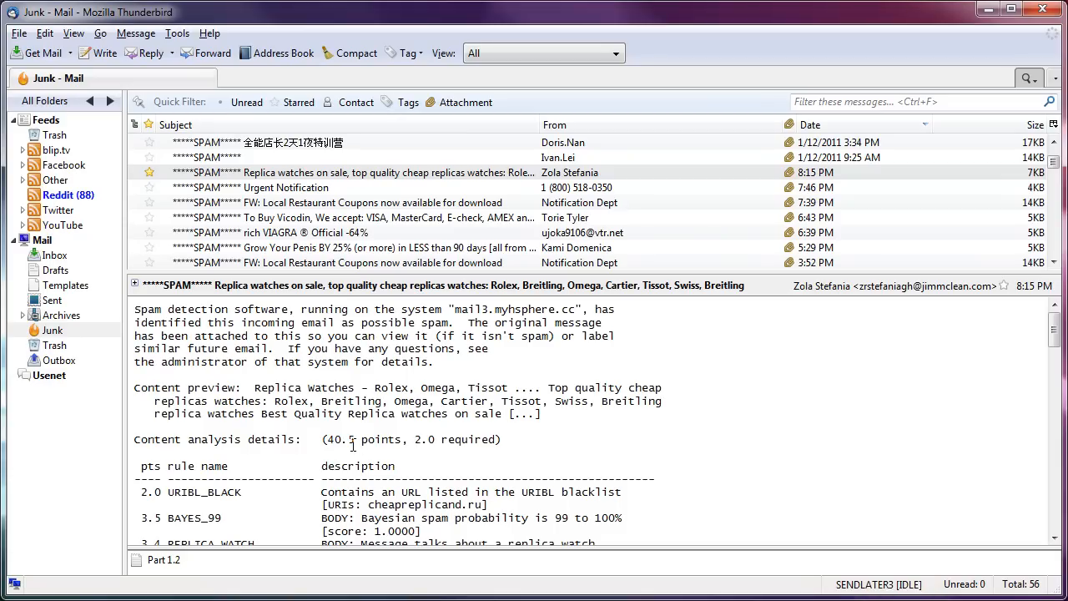
pyautogui.doubleClick(425, 439)
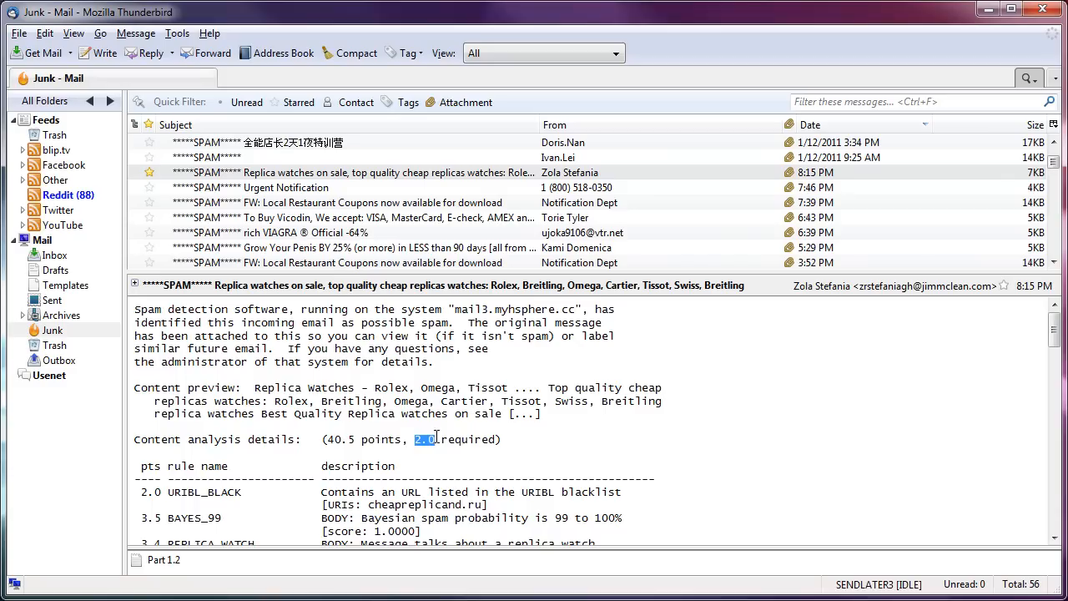
pyautogui.moveTo(420, 454)
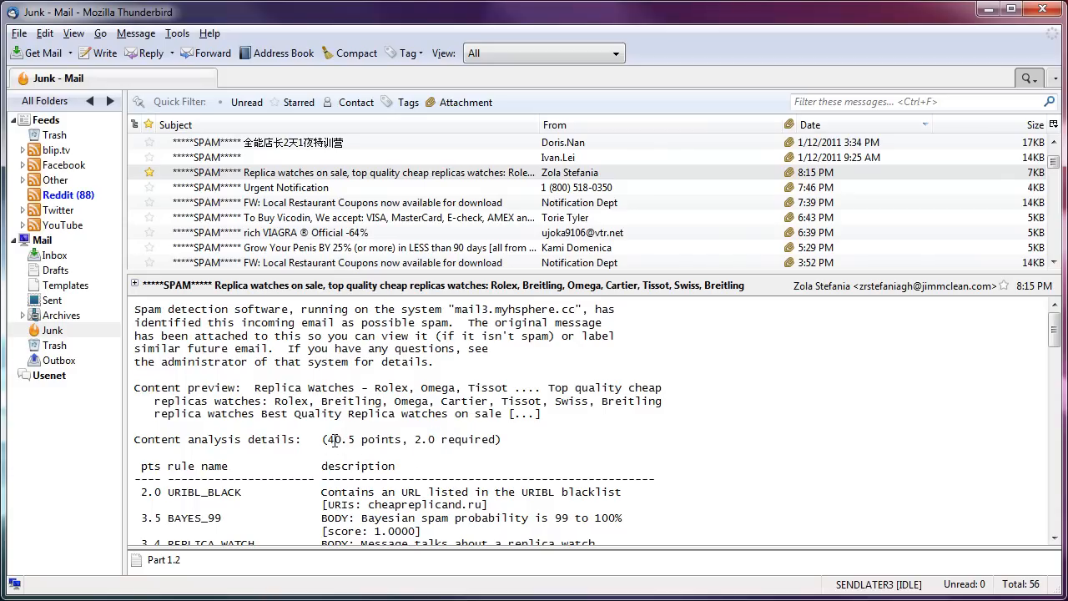
pyautogui.doubleClick(364, 439)
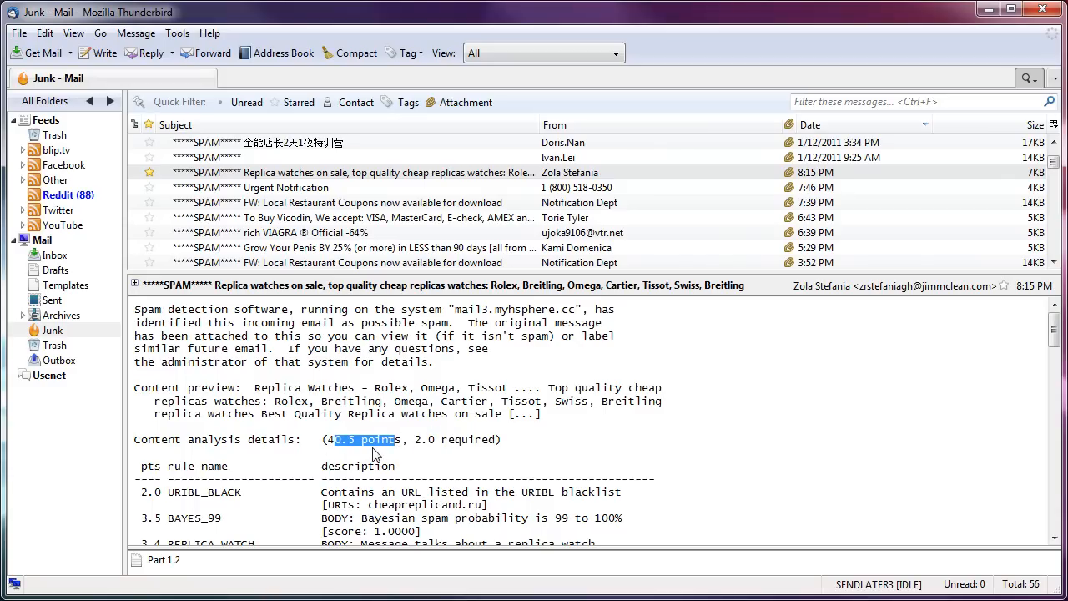
pyautogui.scroll(-3)
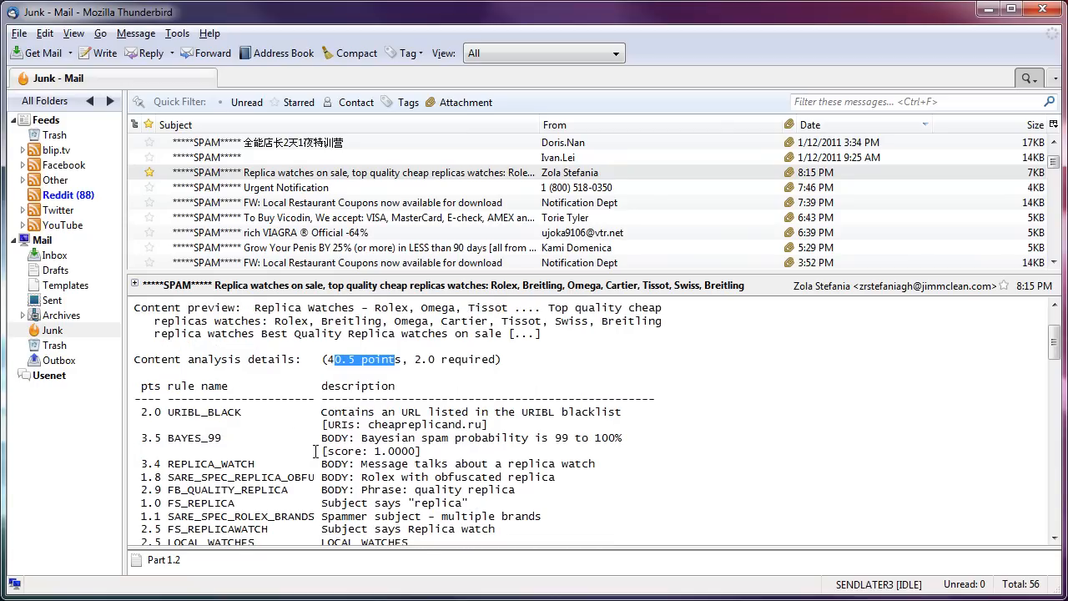
pyautogui.moveTo(292, 399)
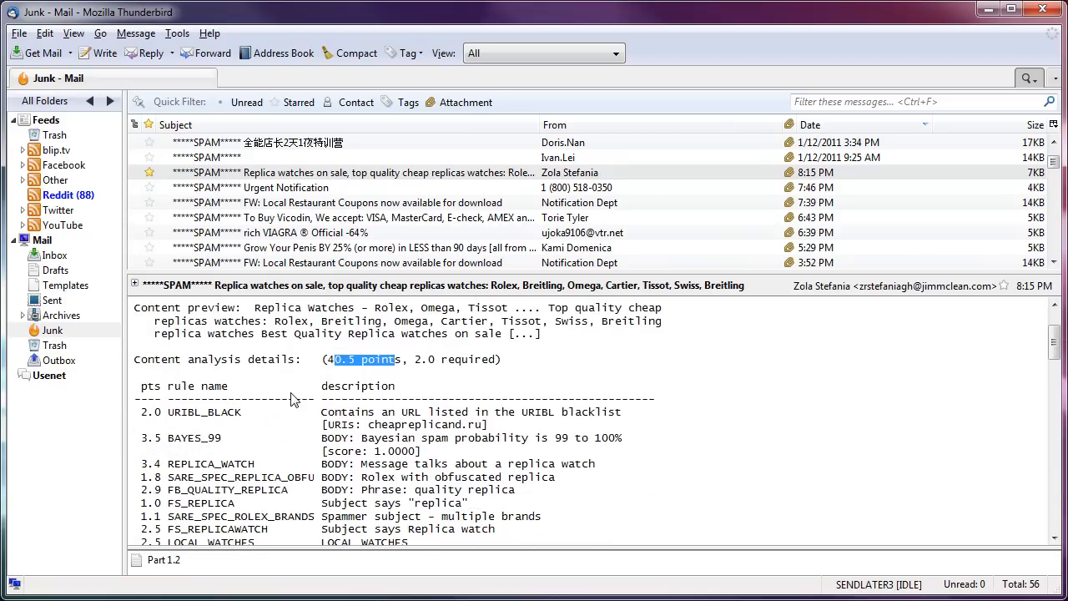
pyautogui.scroll(3)
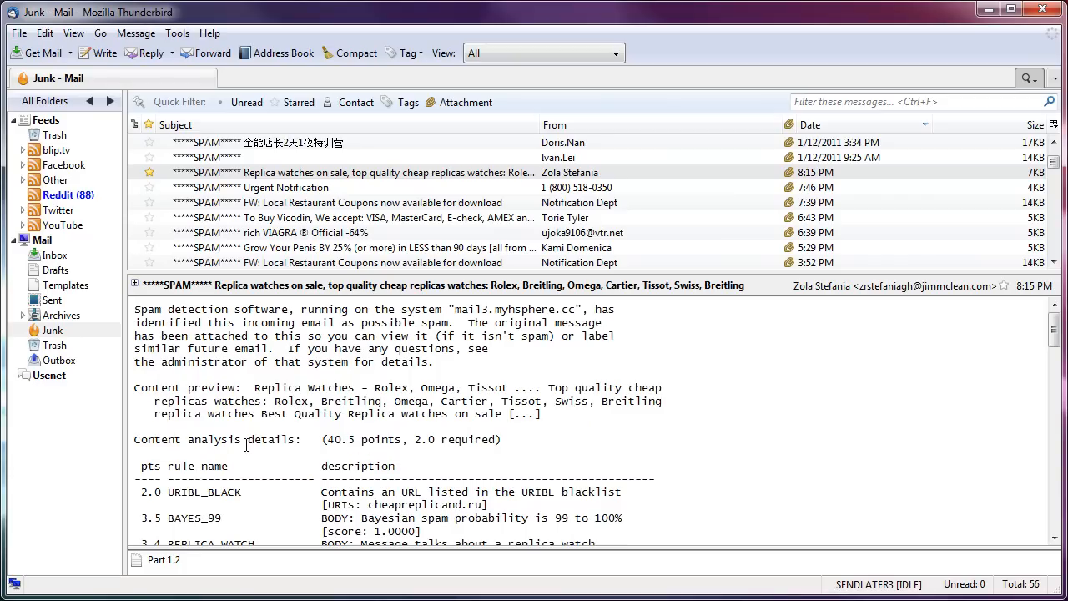
pyautogui.moveTo(149, 442)
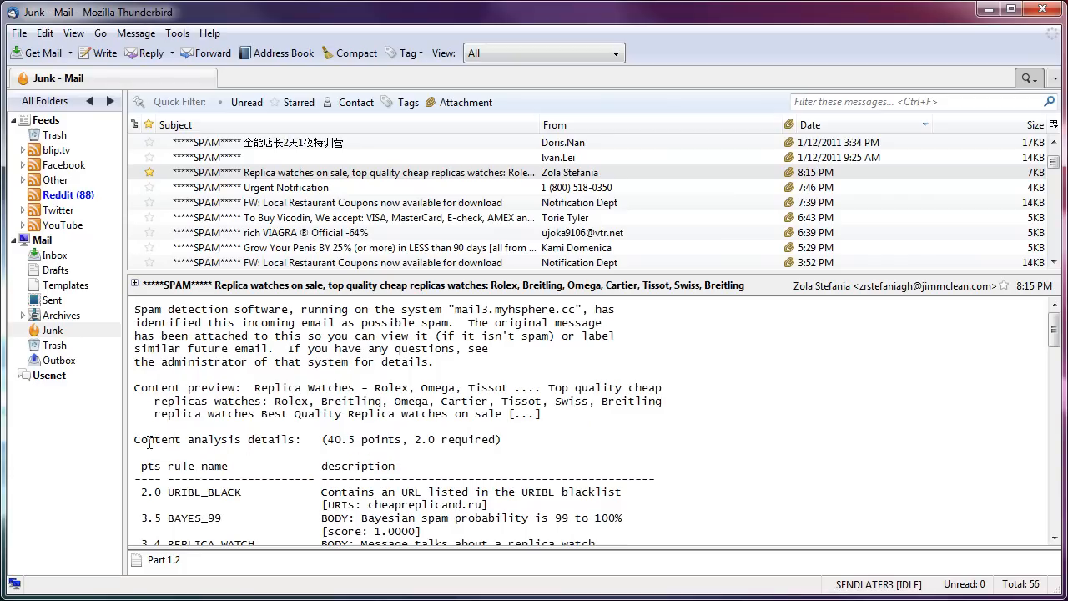